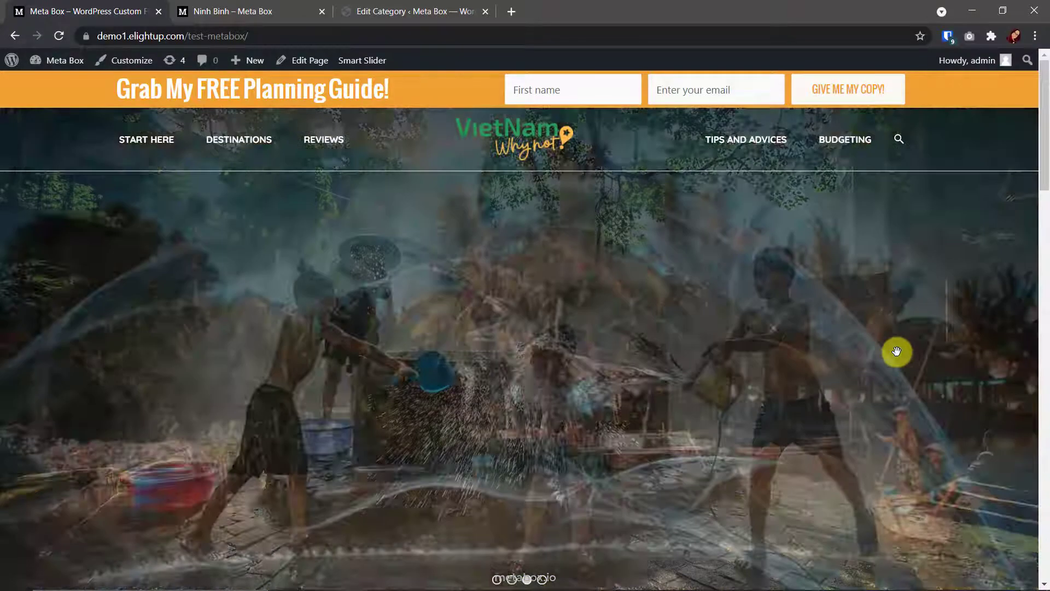
Step: Review the homepage's Top Destinations grid, then switch to the Ninh Binh category archive page
{"action": "scroll", "scroll_direction": "down", "scroll_amount": 3}
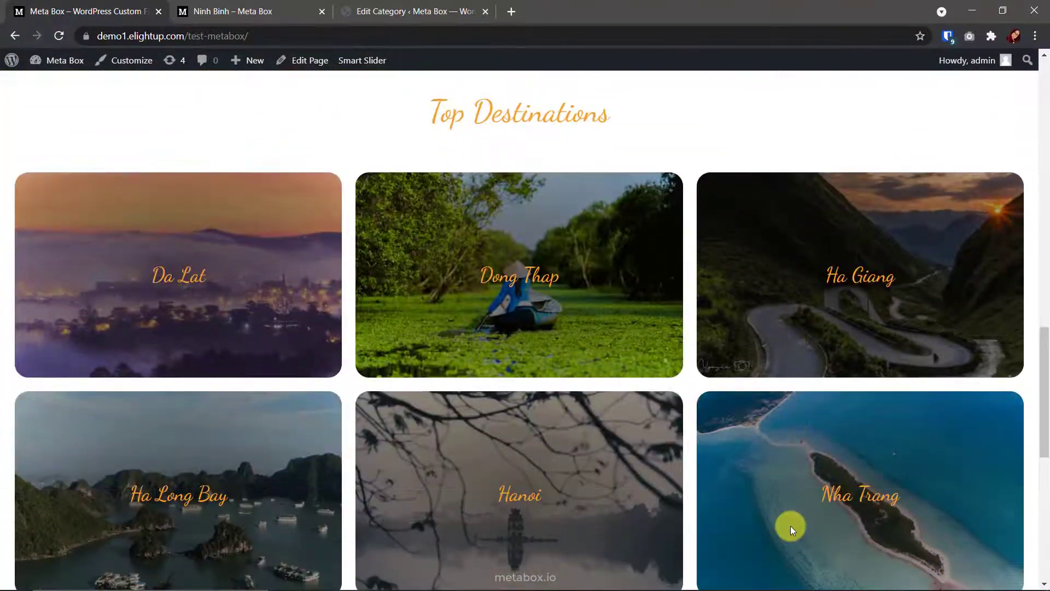
{"action": "mouse_move", "coordinate": [518, 277]}
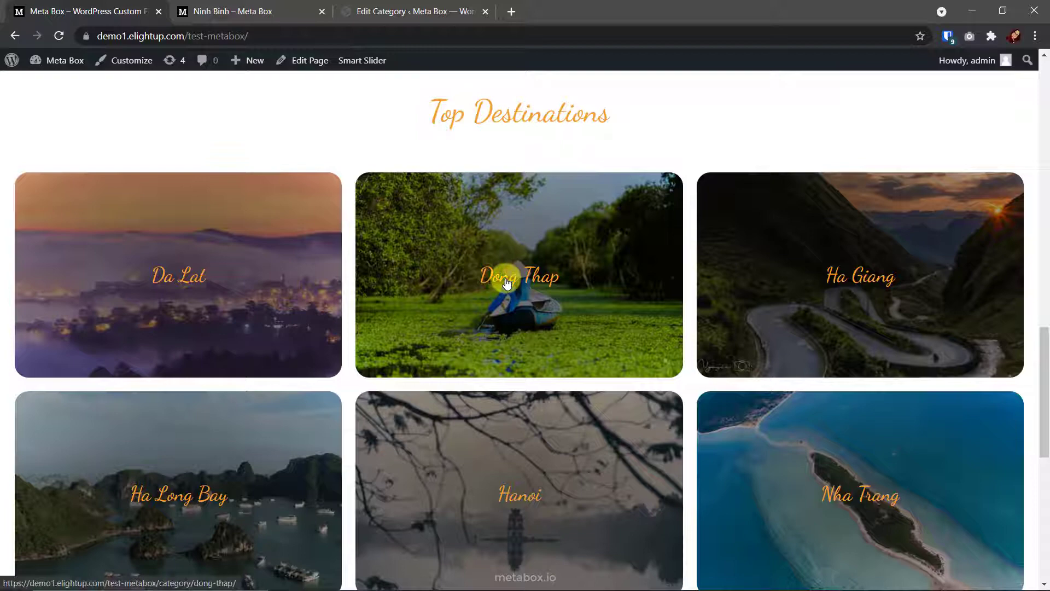
{"action": "mouse_move", "coordinate": [608, 499]}
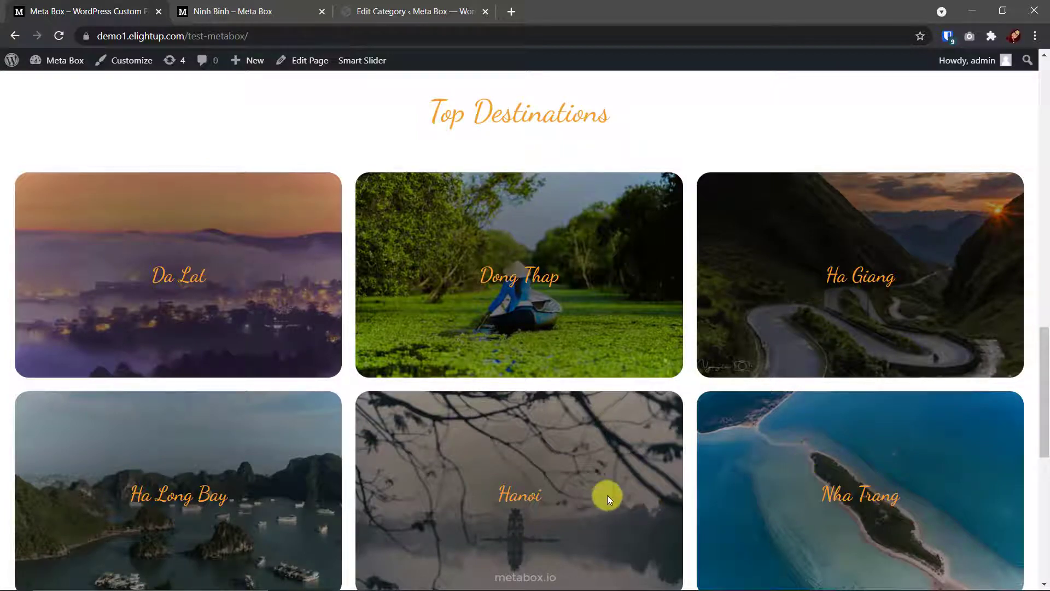
{"action": "scroll", "scroll_direction": "down", "scroll_amount": 3}
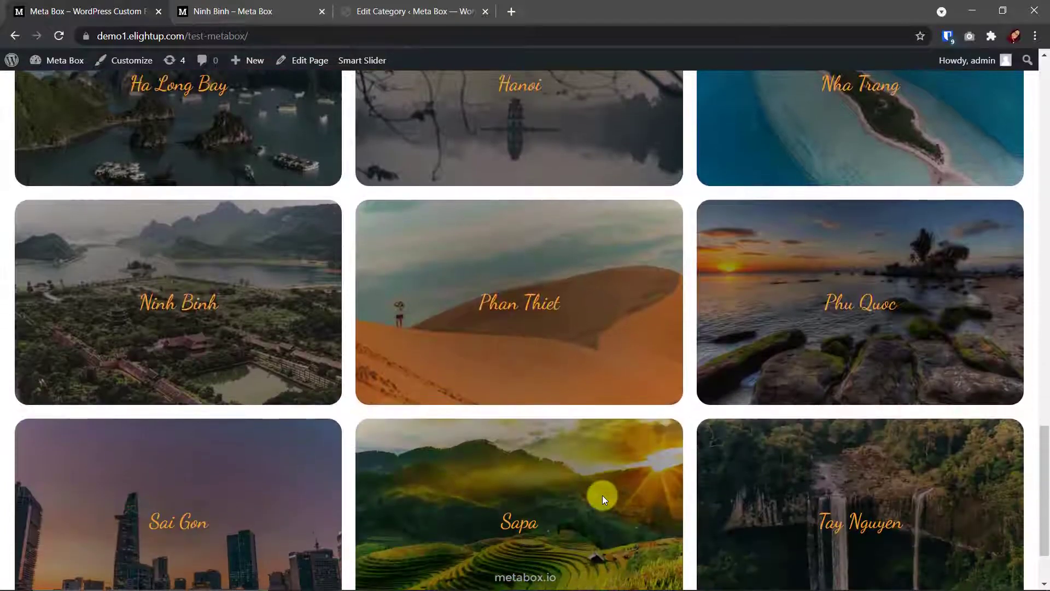
{"action": "scroll", "scroll_direction": "down", "scroll_amount": 3}
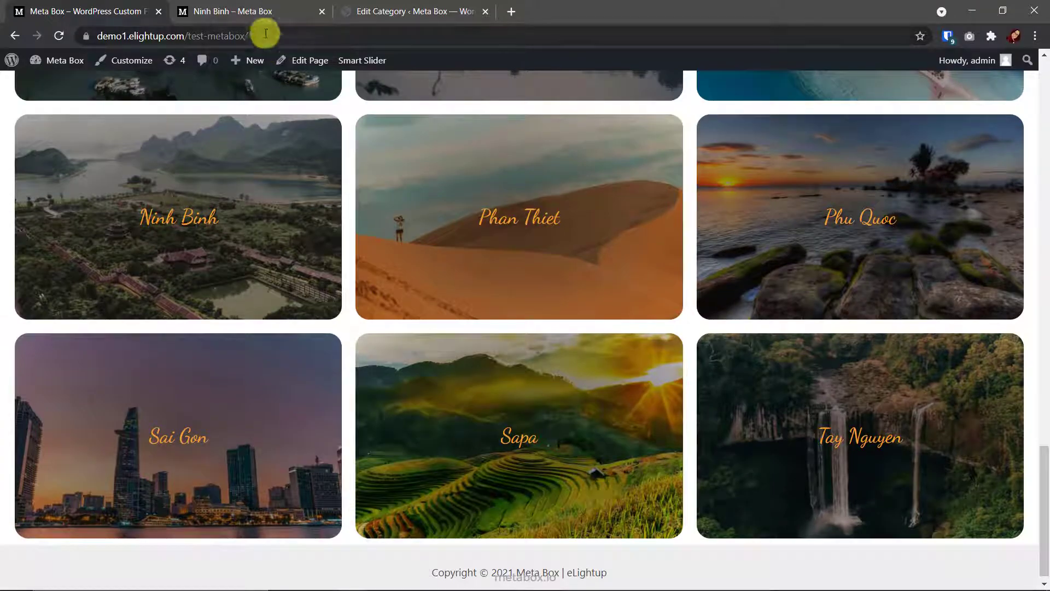
{"action": "left_click", "coordinate": [177, 216]}
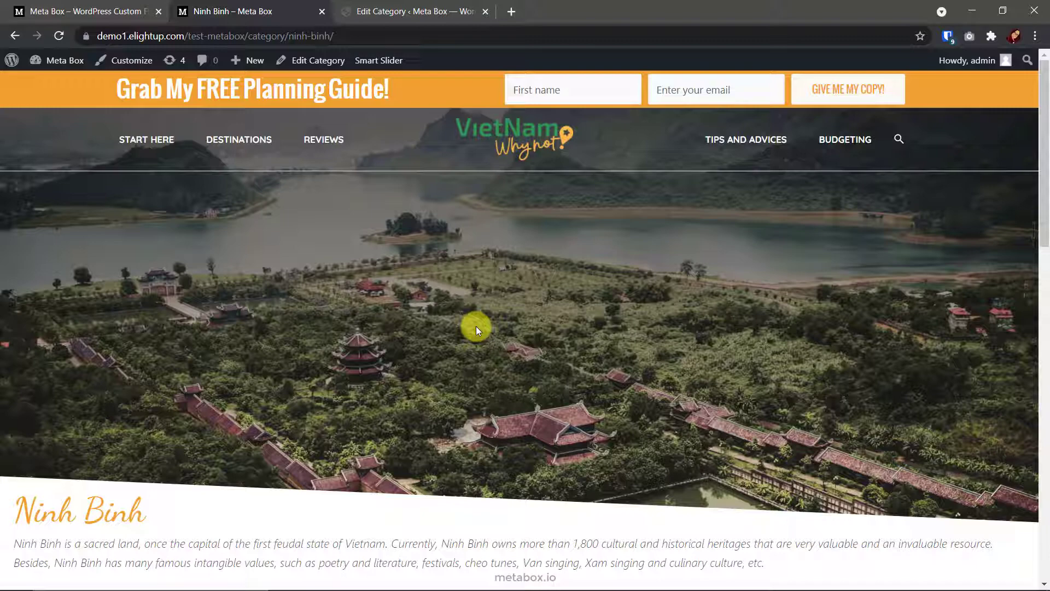
Step: Switch to the Ninh Binh Edit Category screen showing its thumbnail Image URL field
{"action": "left_click", "coordinate": [408, 11]}
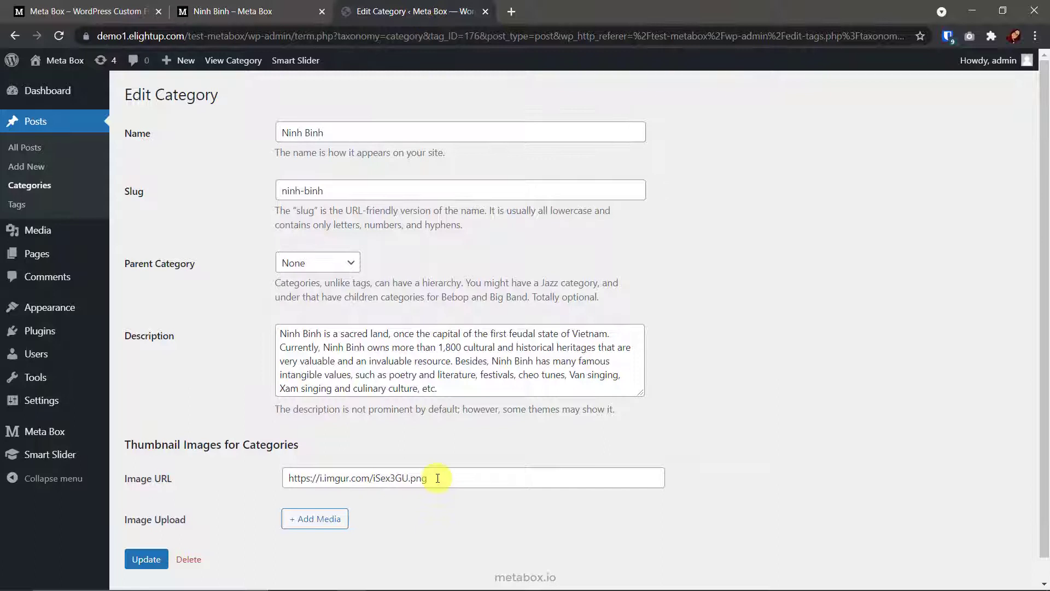
{"action": "mouse_move", "coordinate": [196, 520]}
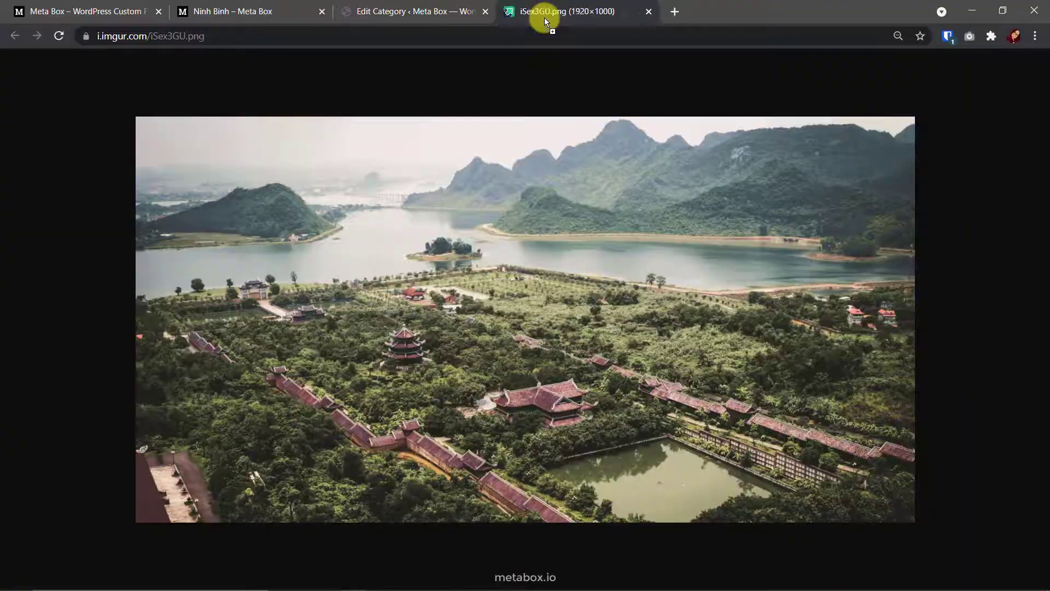
Step: Return to the Ninh Binh archive showing its default title, description and post grid
{"action": "left_click", "coordinate": [231, 11]}
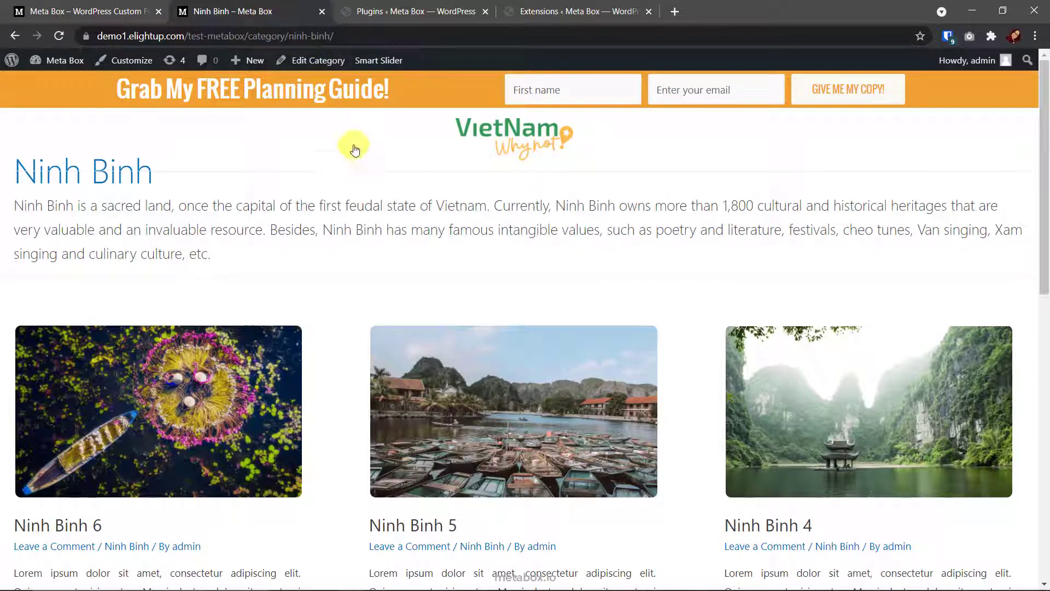
{"action": "mouse_move", "coordinate": [351, 179]}
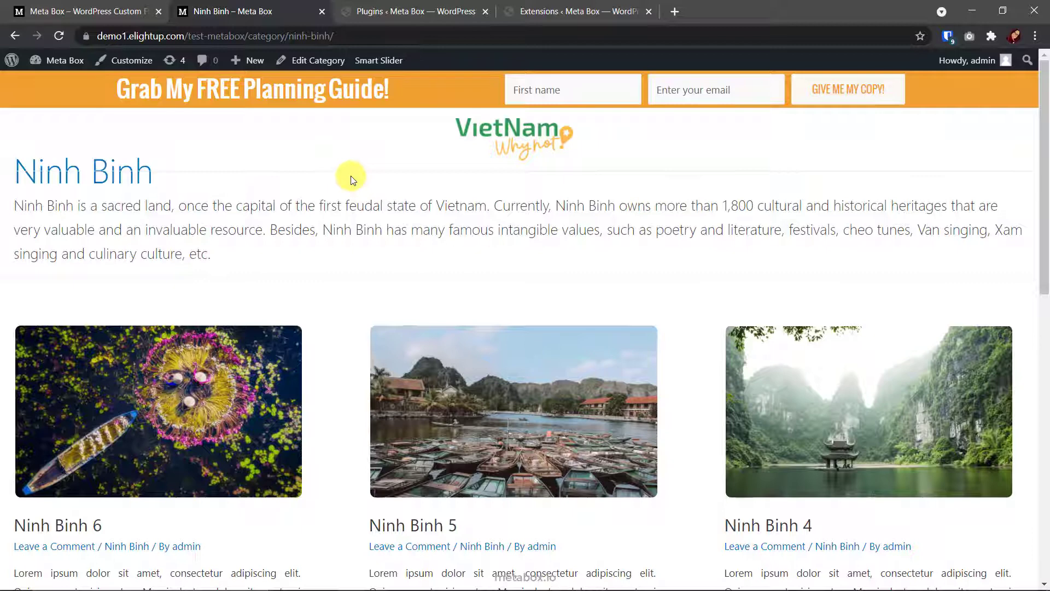
Step: Switch to the Installed Plugins list with Meta Box, Meta Box AIO and Smart Slider 3 active
{"action": "left_click", "coordinate": [407, 11]}
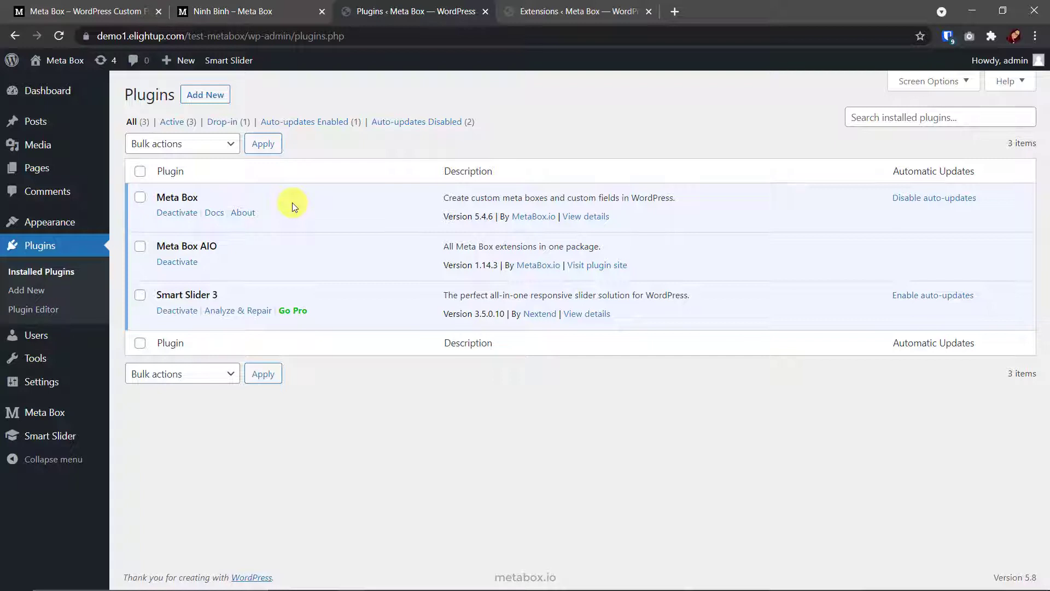
{"action": "mouse_move", "coordinate": [237, 253]}
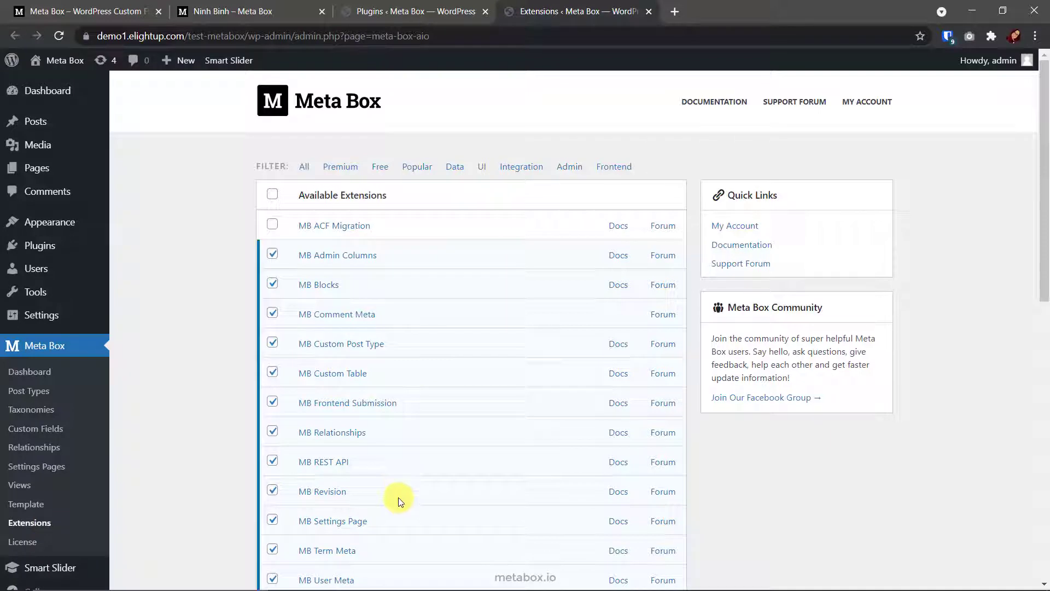
{"action": "mouse_move", "coordinate": [401, 350]}
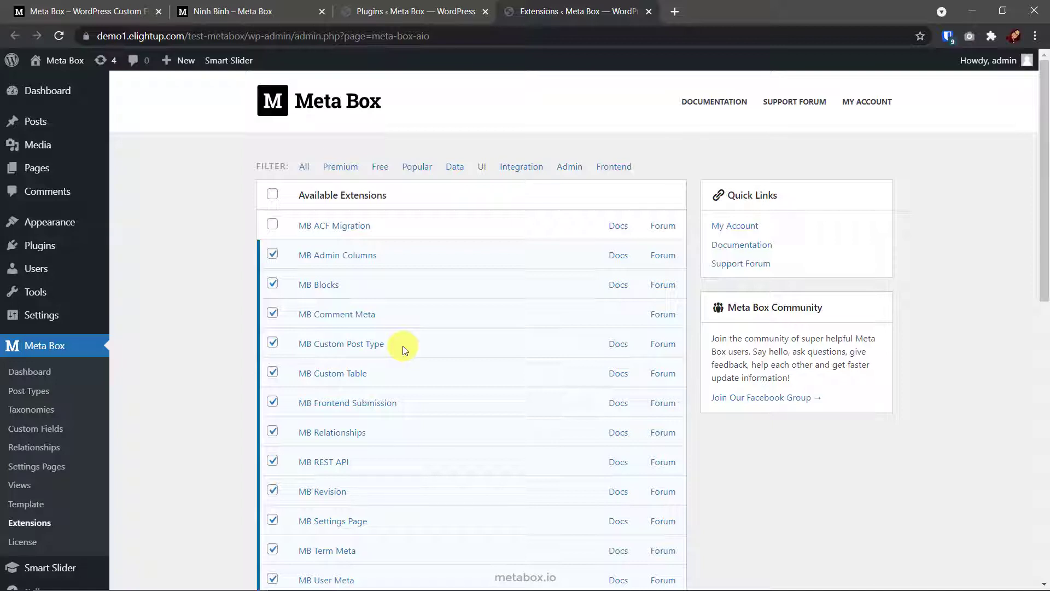
{"action": "mouse_move", "coordinate": [369, 554]}
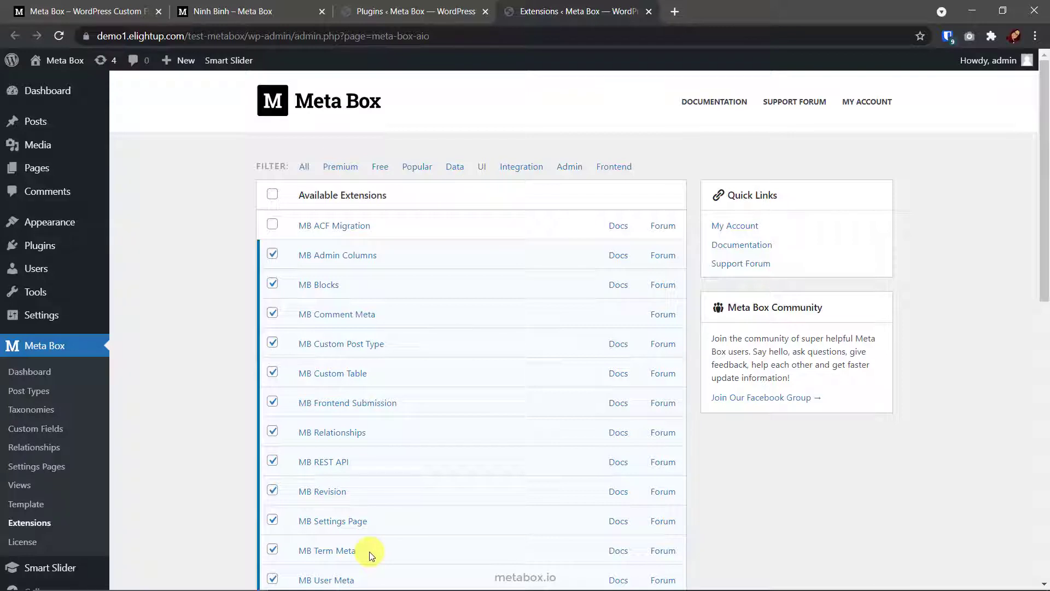
Step: Check that MB Term Meta, MB Views and Meta Box Builder are enabled in Extensions
{"action": "scroll", "scroll_direction": "down", "scroll_amount": 3}
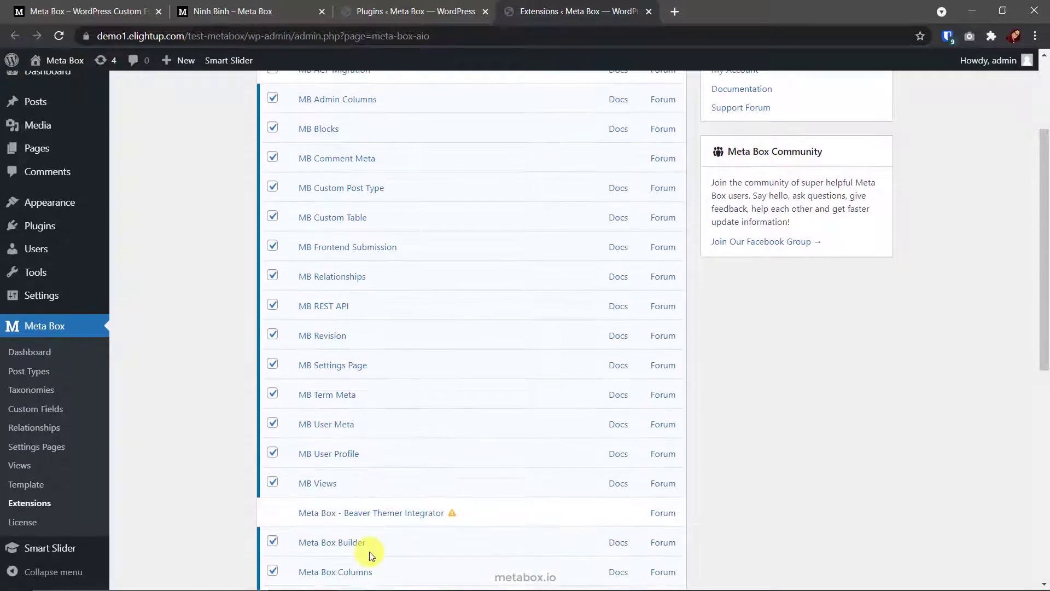
{"action": "mouse_move", "coordinate": [344, 482]}
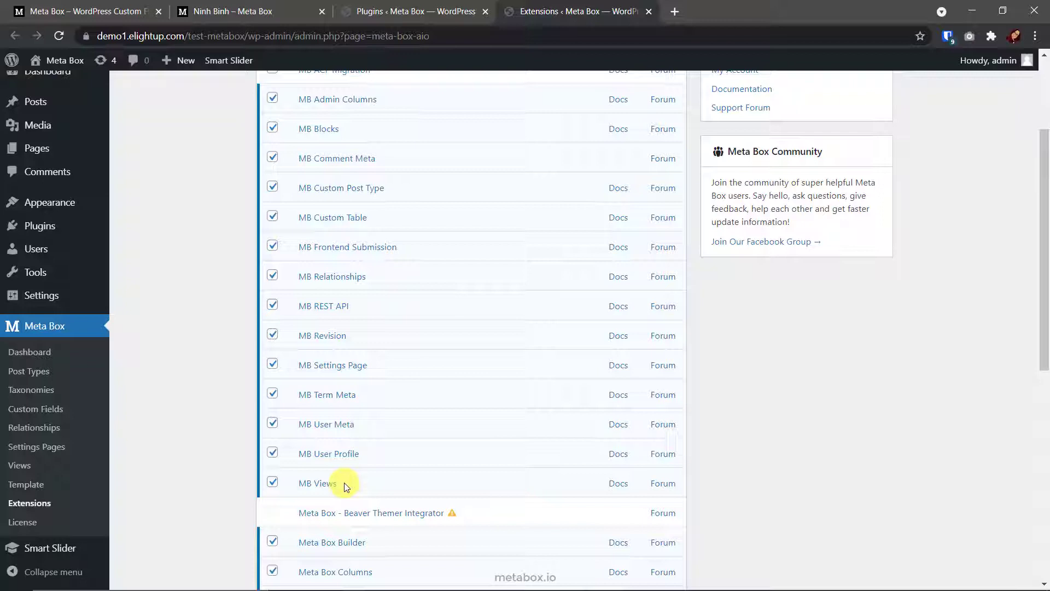
{"action": "mouse_move", "coordinate": [371, 547]}
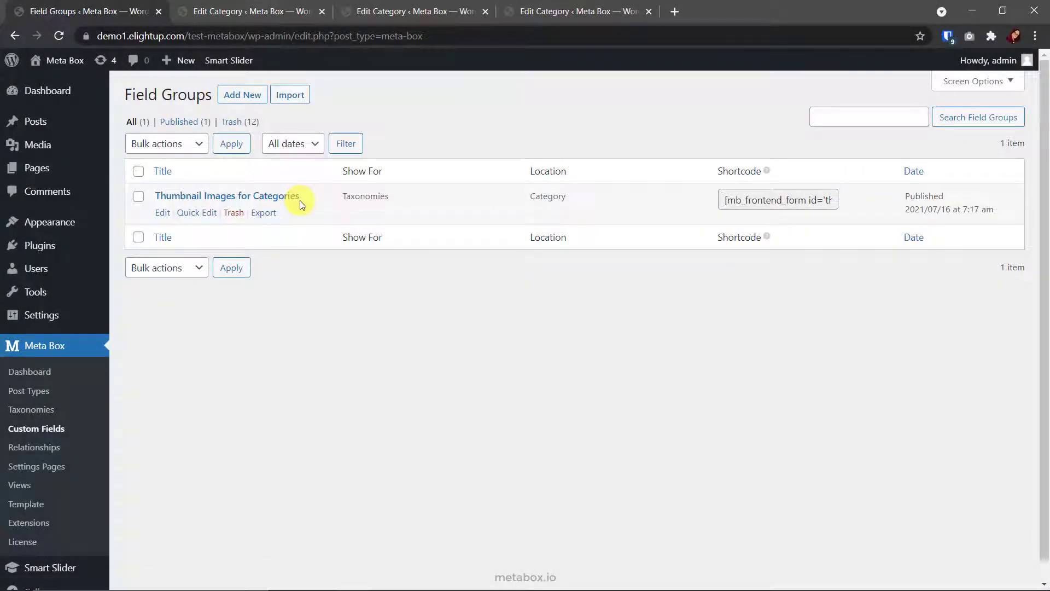
Step: Open the Thumbnail Images for Categories field group with its Image URL and Image Upload fields
{"action": "left_click", "coordinate": [227, 196]}
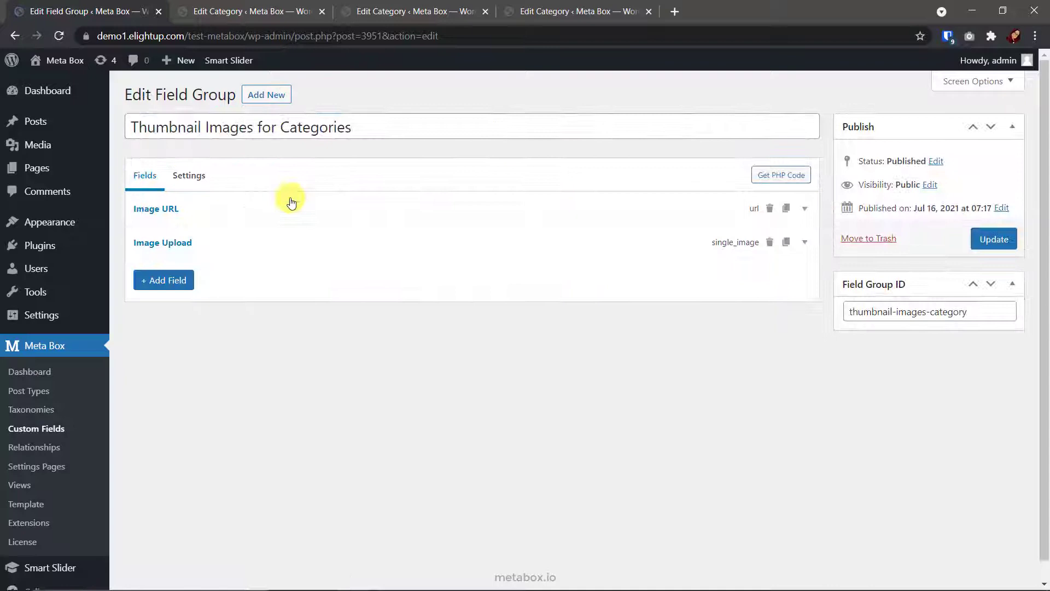
{"action": "mouse_move", "coordinate": [504, 214]}
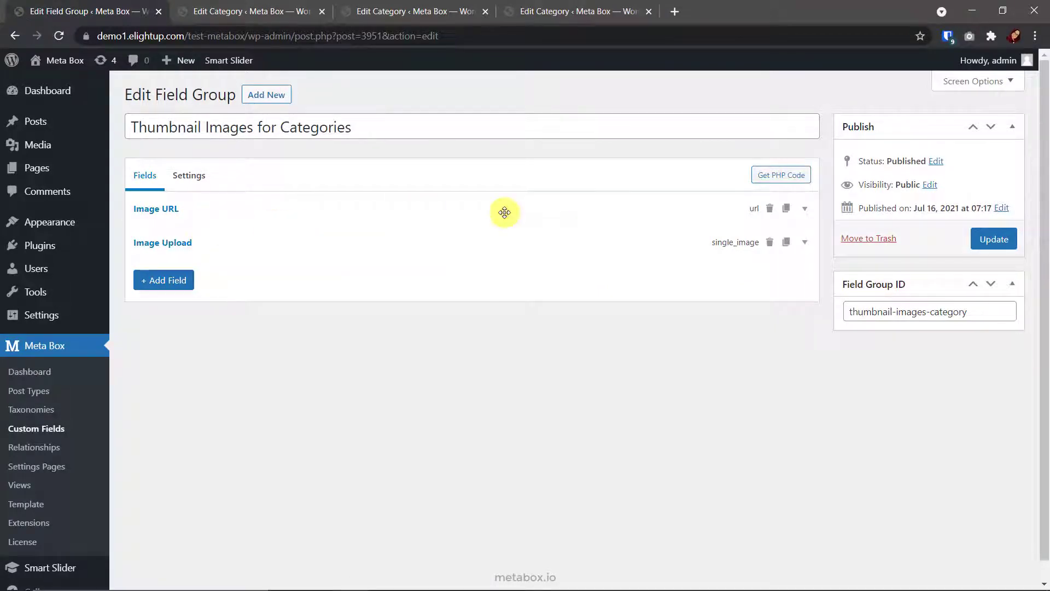
{"action": "mouse_move", "coordinate": [495, 259]}
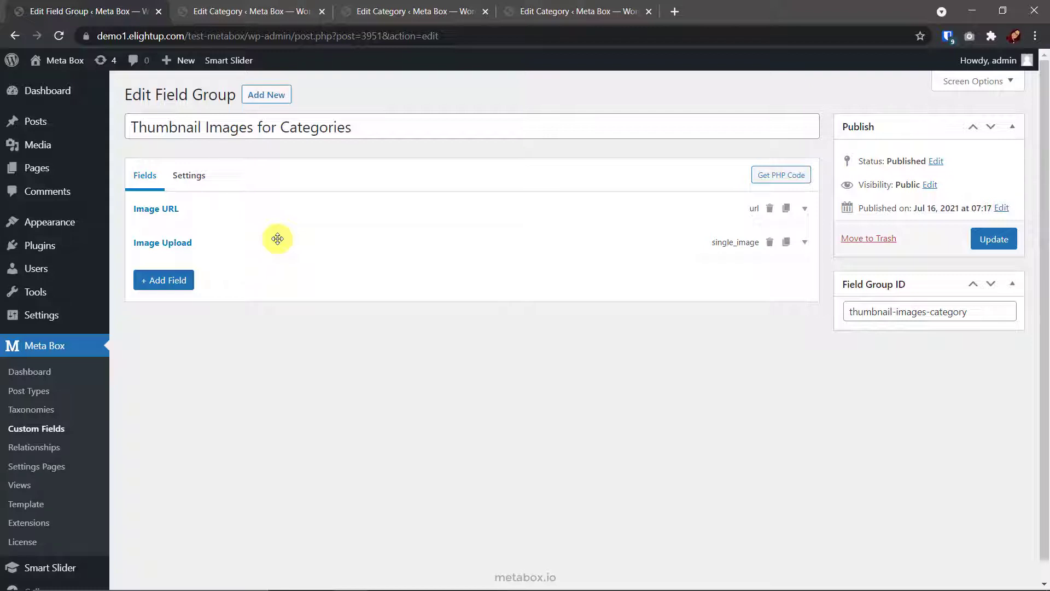
Step: Confirm the Image URL field ID url_images_category and the group's Category taxonomy location
{"action": "left_click", "coordinate": [156, 207]}
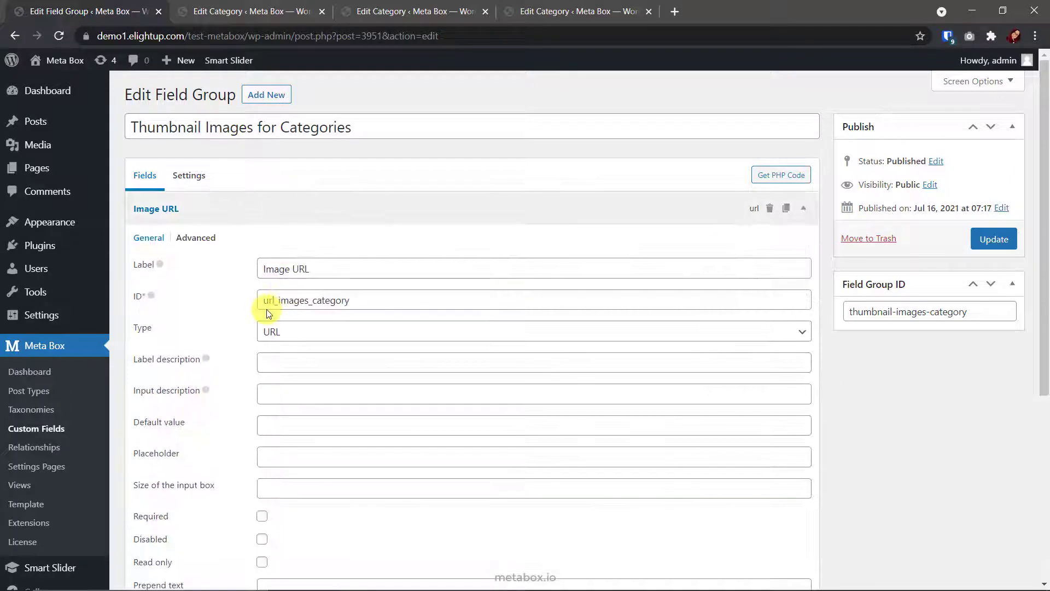
{"action": "mouse_move", "coordinate": [344, 317]}
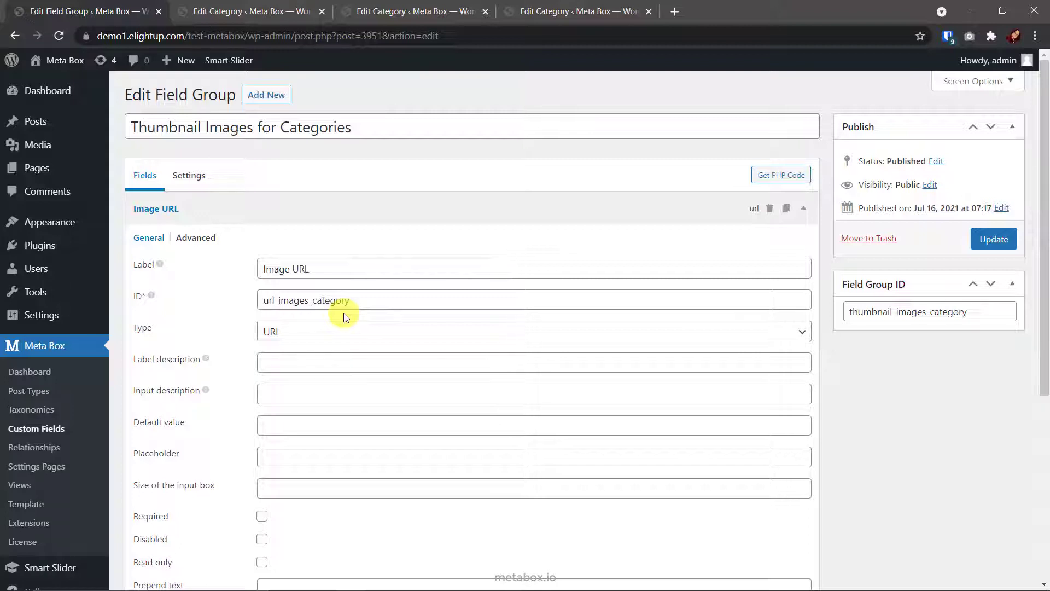
{"action": "left_click", "coordinate": [190, 175]}
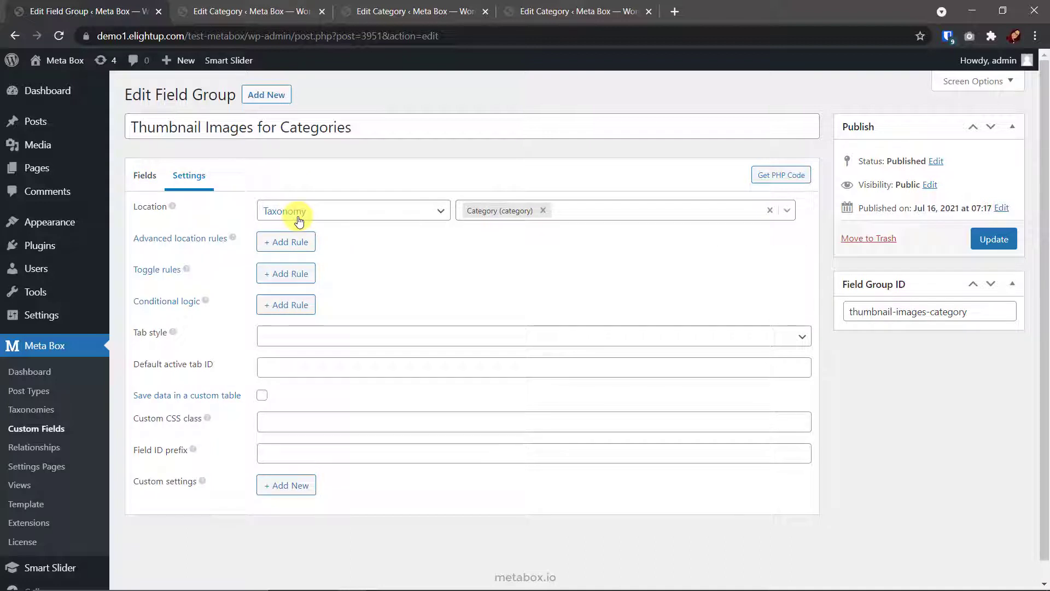
{"action": "mouse_move", "coordinate": [479, 210]}
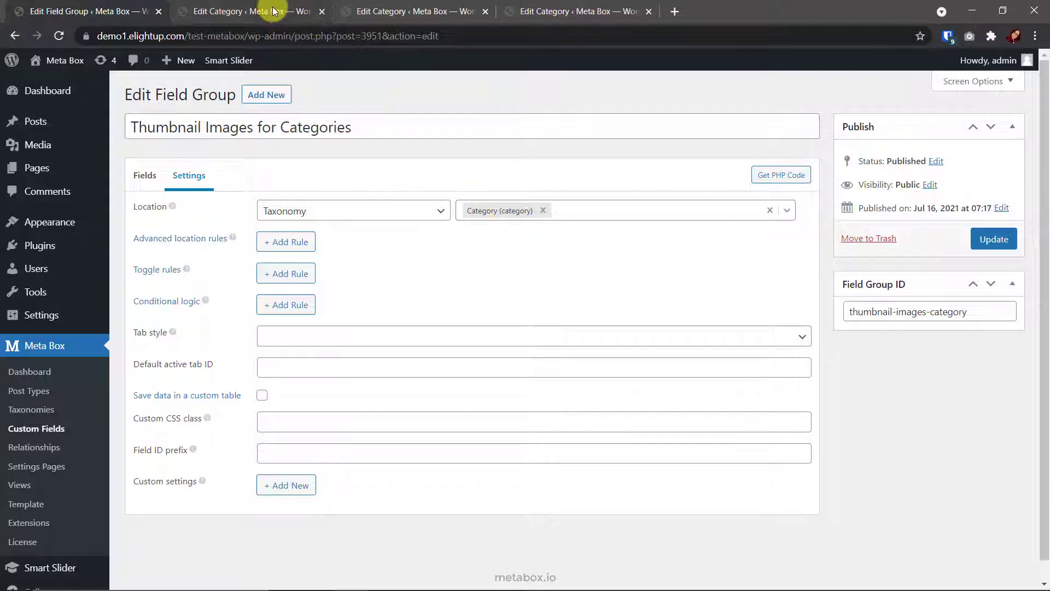
Step: Check the Ninh Binh, Phu Quoc and Hanoi categories' image URLs, then go to Meta Box Views
{"action": "left_click", "coordinate": [241, 11]}
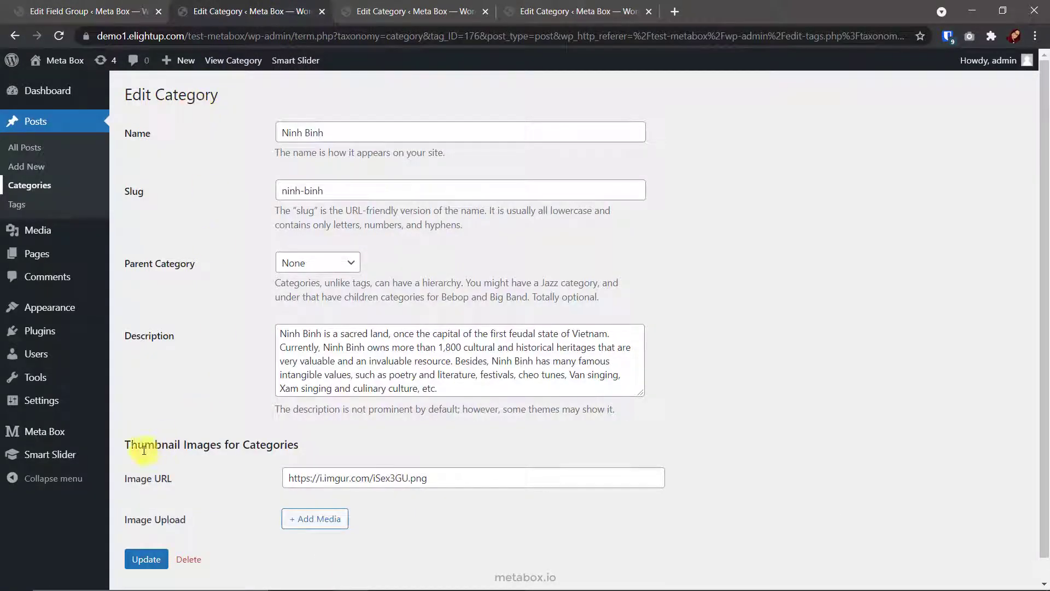
{"action": "mouse_move", "coordinate": [189, 487]}
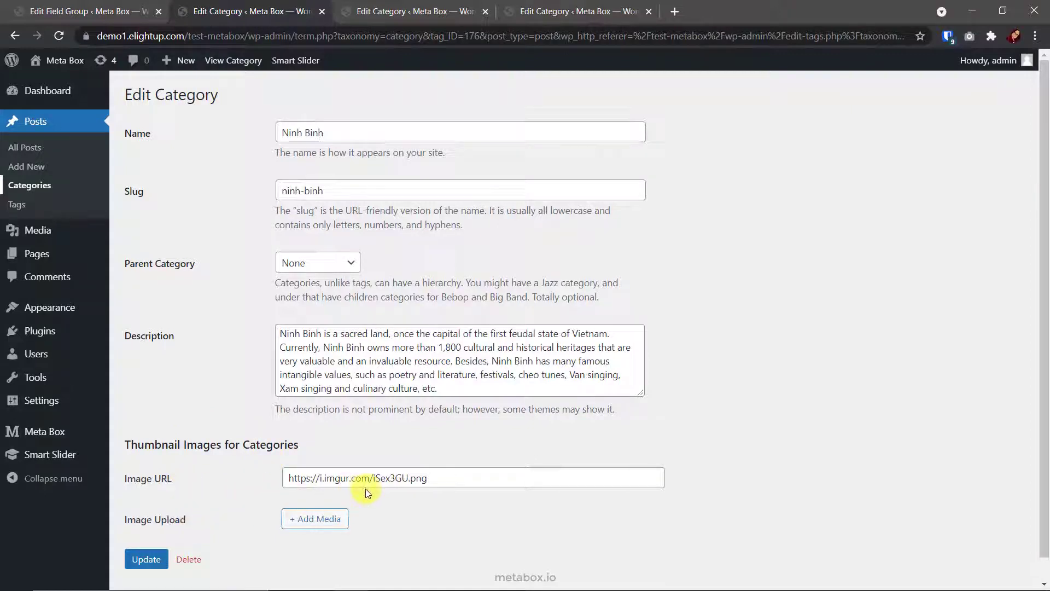
{"action": "mouse_move", "coordinate": [359, 501]}
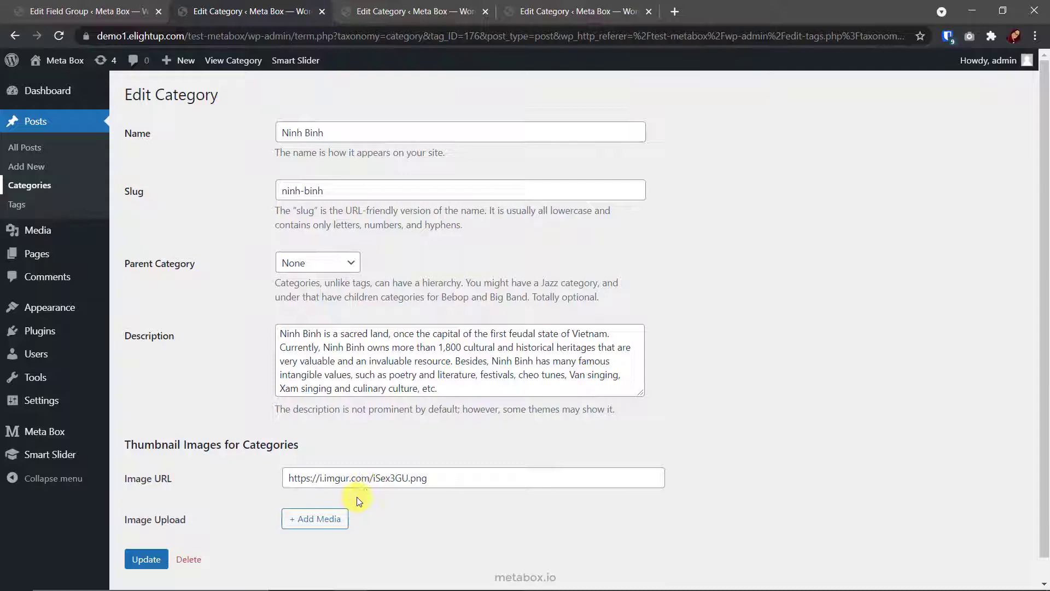
{"action": "left_click", "coordinate": [314, 518]}
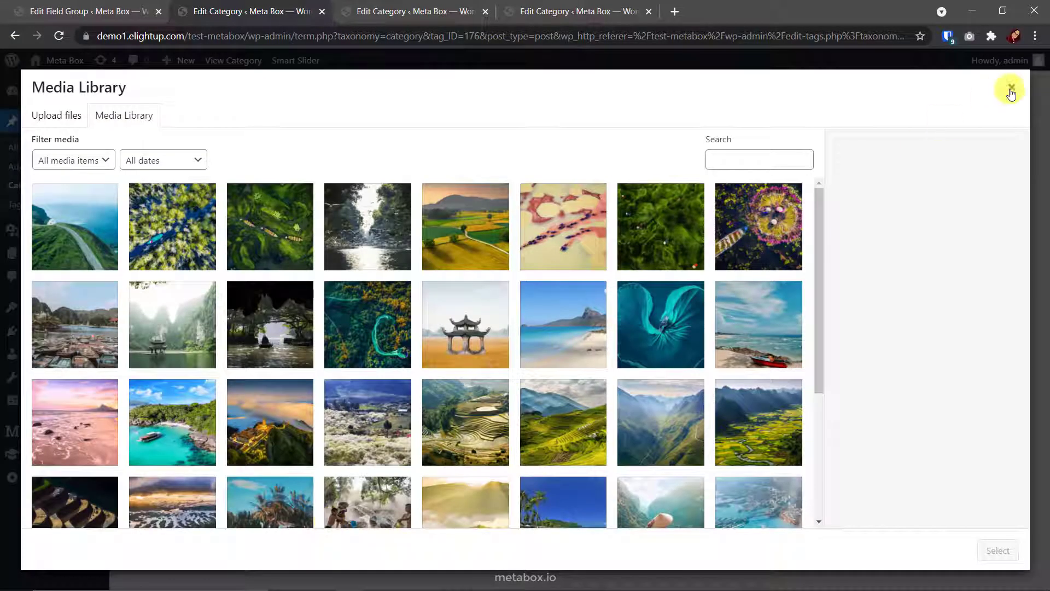
{"action": "left_click", "coordinate": [1009, 91]}
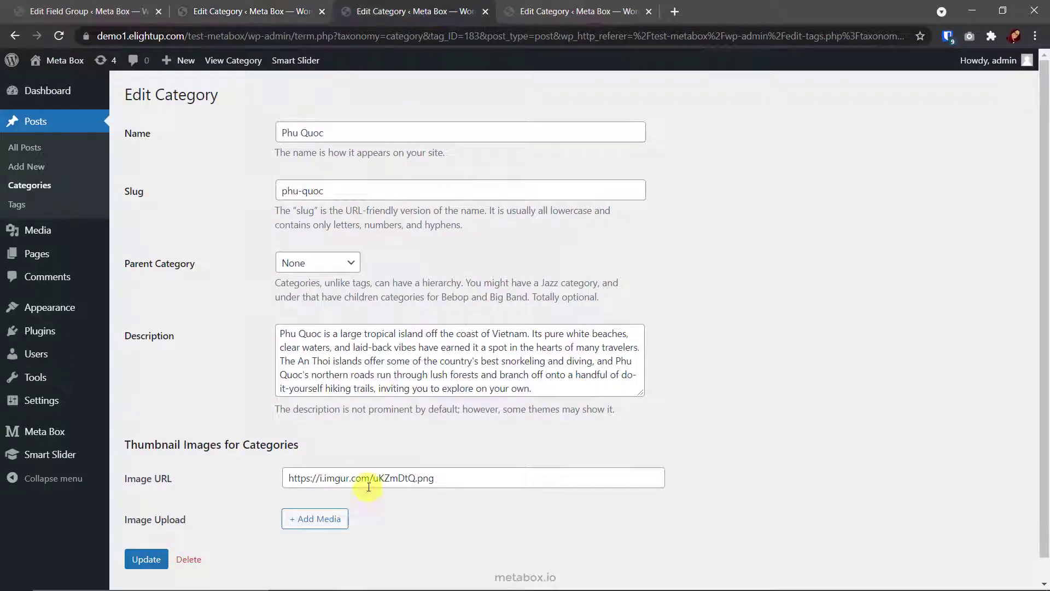
{"action": "left_click", "coordinate": [572, 11]}
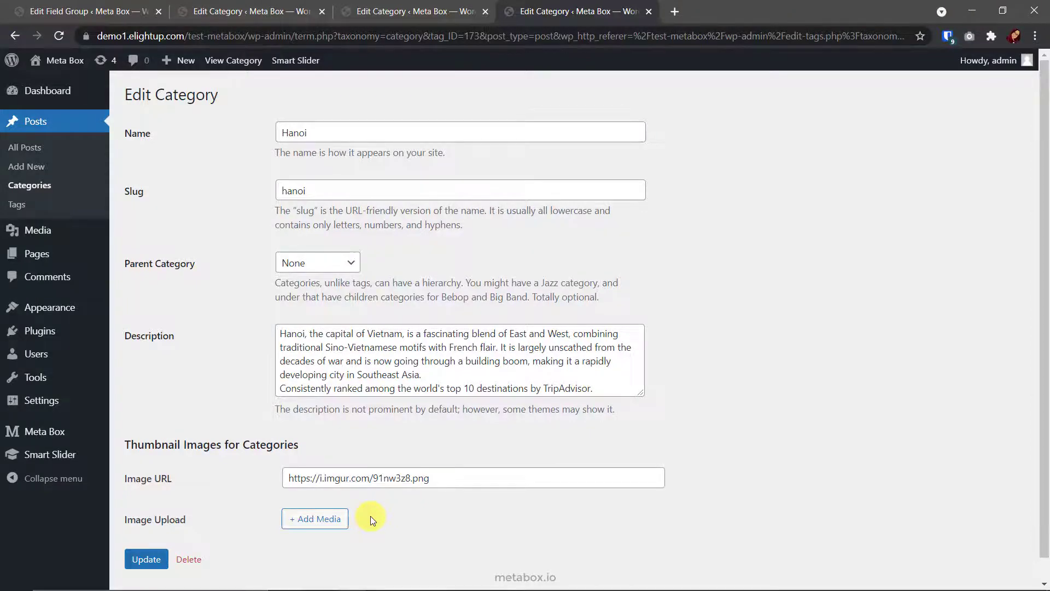
{"action": "left_click", "coordinate": [240, 11]}
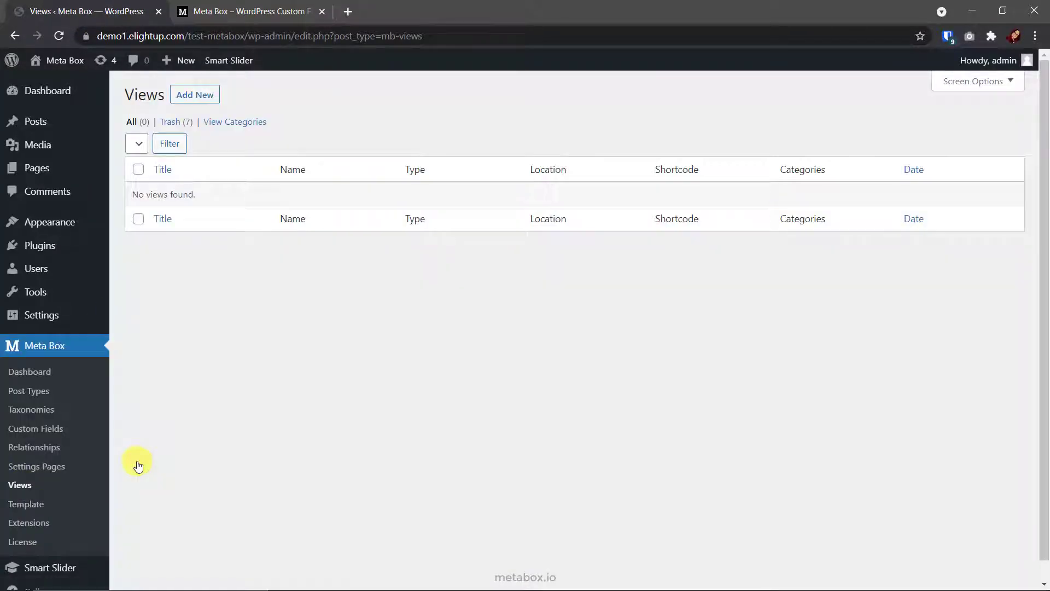
Step: Add a new view titled 'List of Categories With Thumbnail Images' with the category loop template
{"action": "left_click", "coordinate": [195, 94]}
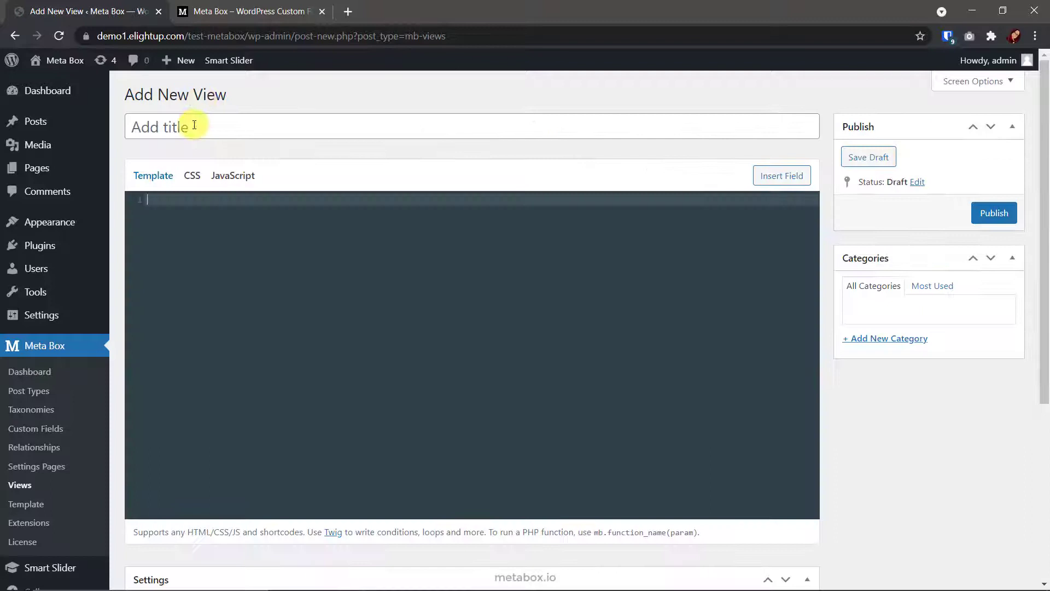
{"action": "type", "text": "List of Categories With Thumbnail Images"}
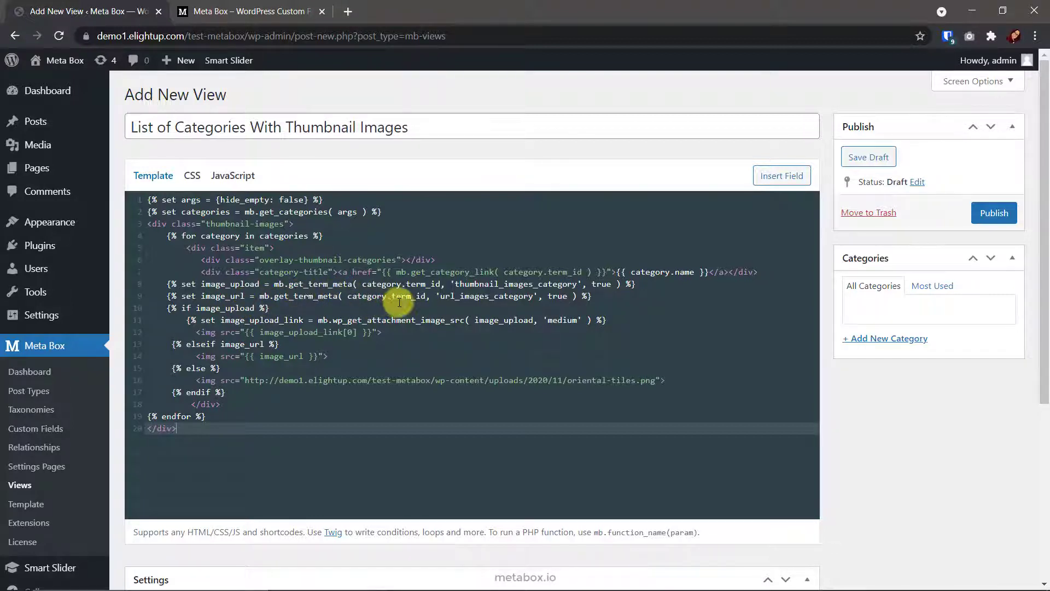
{"action": "mouse_move", "coordinate": [508, 301]}
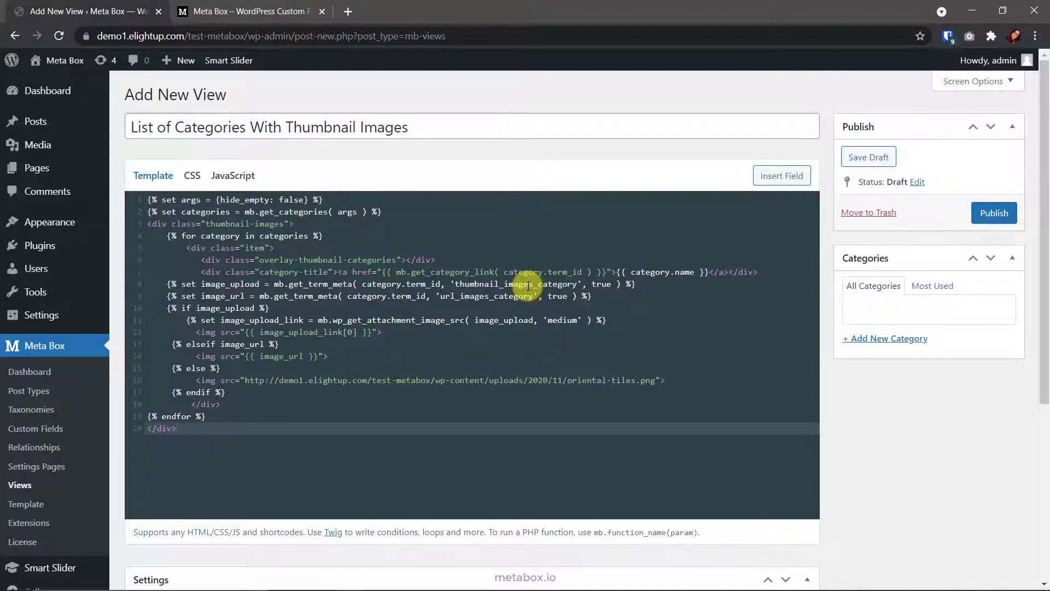
{"action": "left_click", "coordinate": [187, 315]}
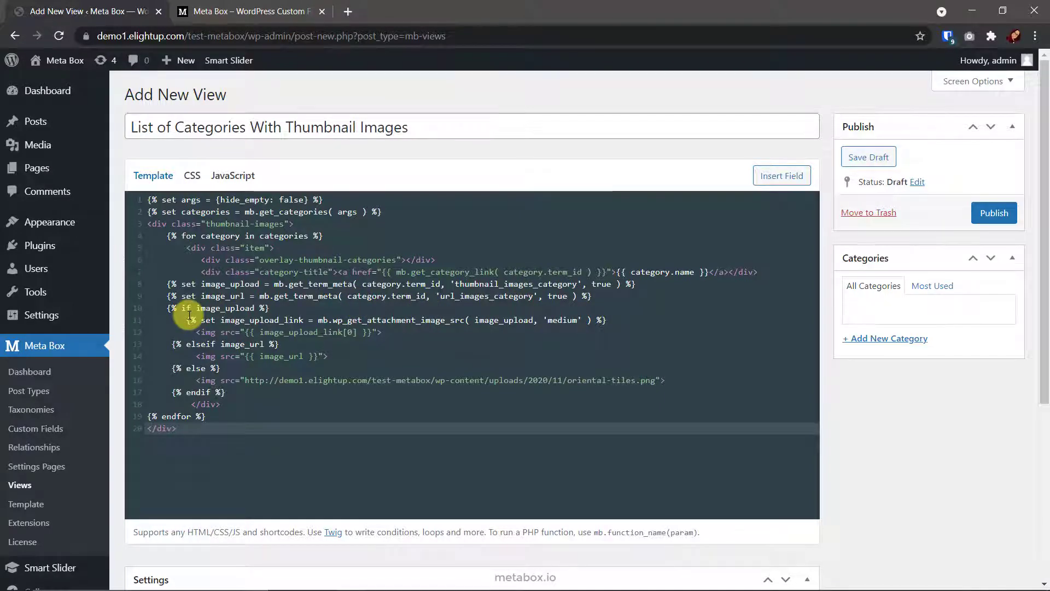
{"action": "left_click", "coordinate": [177, 427]}
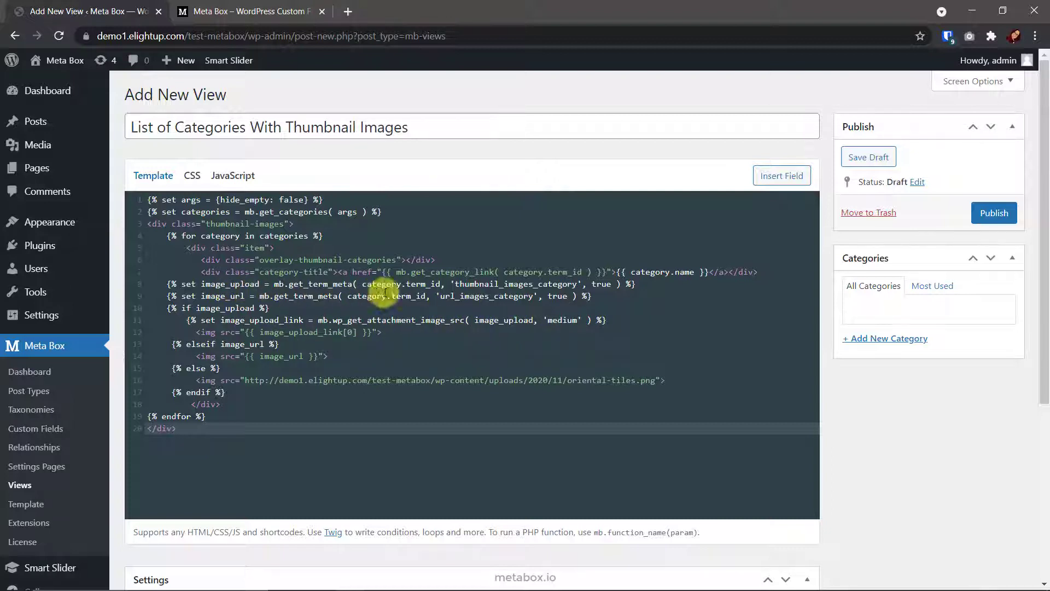
{"action": "mouse_move", "coordinate": [314, 338]}
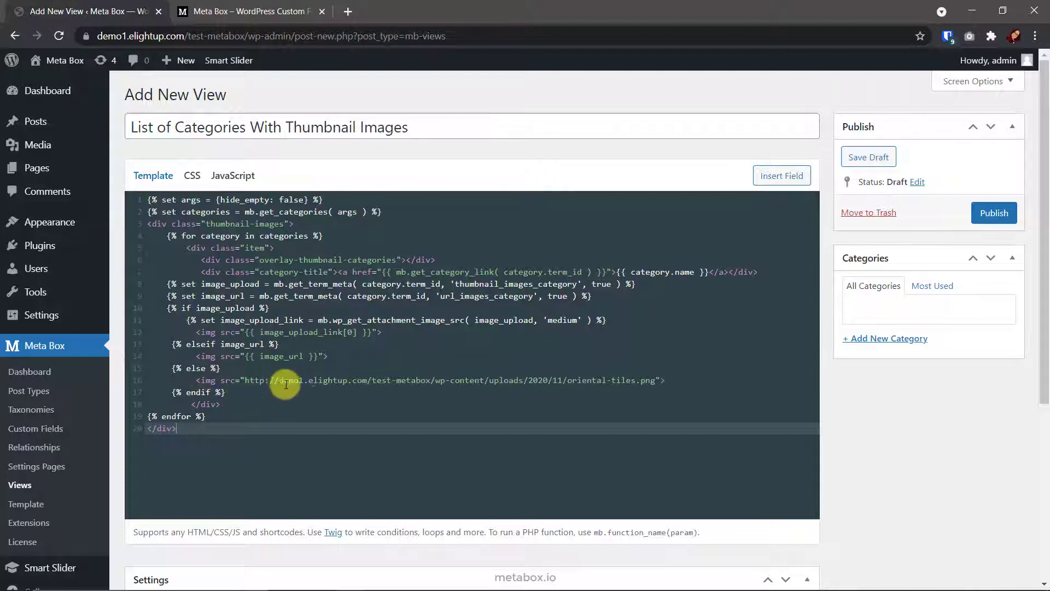
{"action": "mouse_move", "coordinate": [305, 387]}
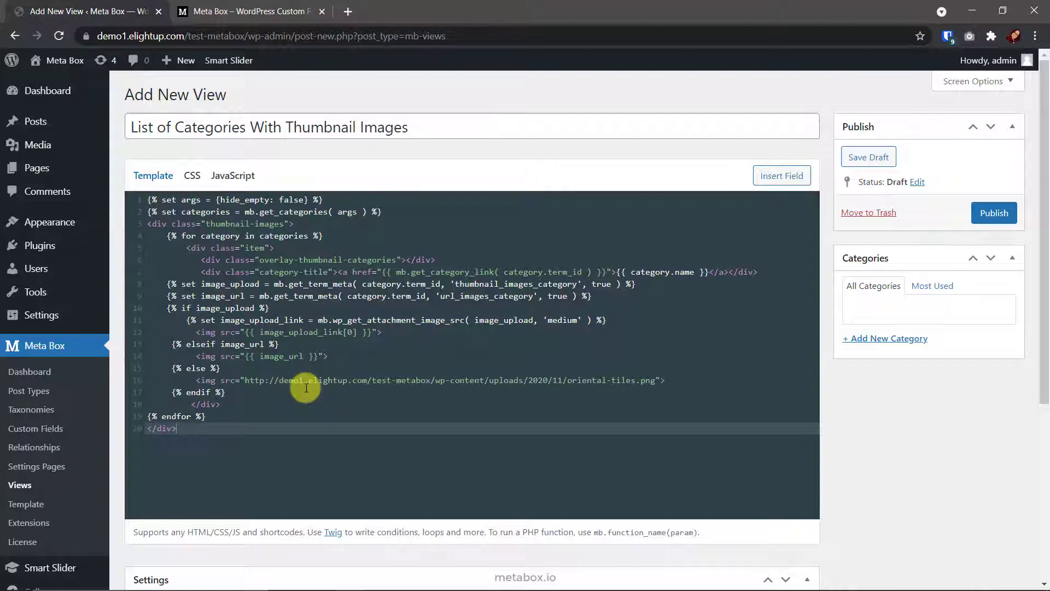
Step: Set the view's Type to Shortcode and publish it
{"action": "scroll", "scroll_direction": "down", "scroll_amount": 3}
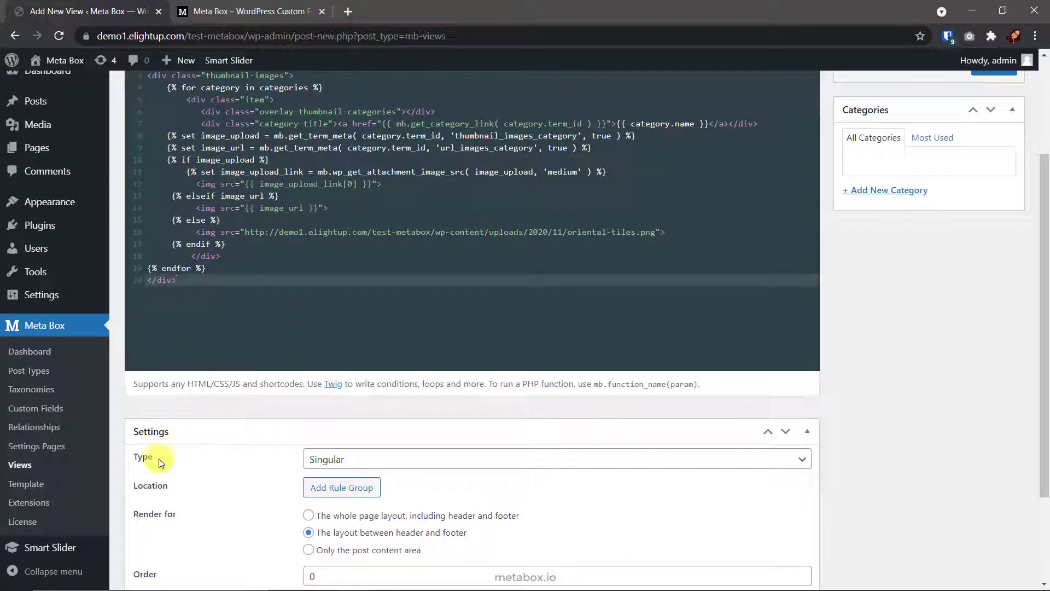
{"action": "left_click", "coordinate": [557, 458]}
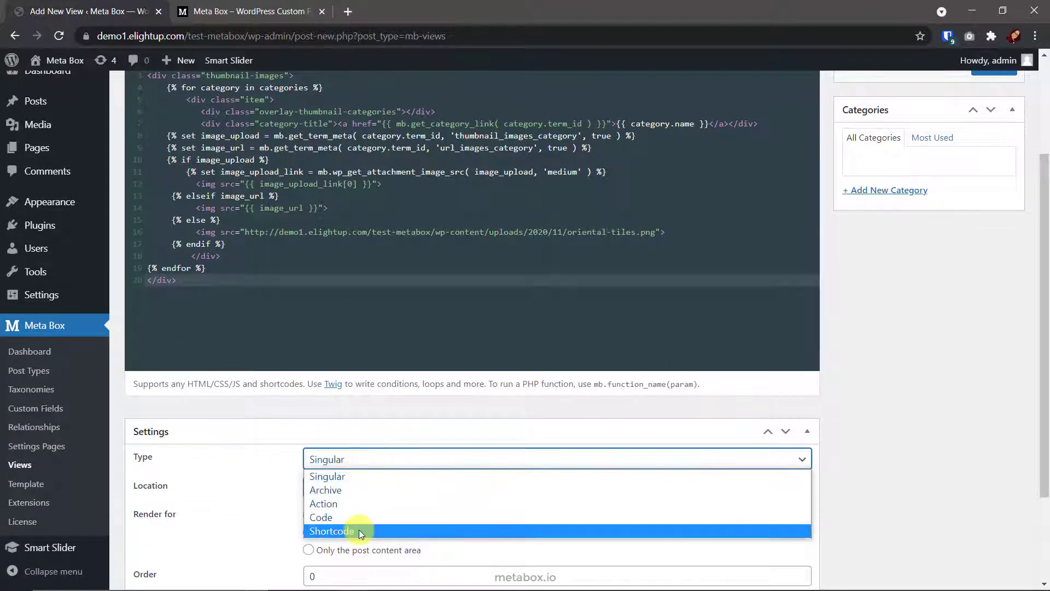
{"action": "left_click", "coordinate": [331, 531]}
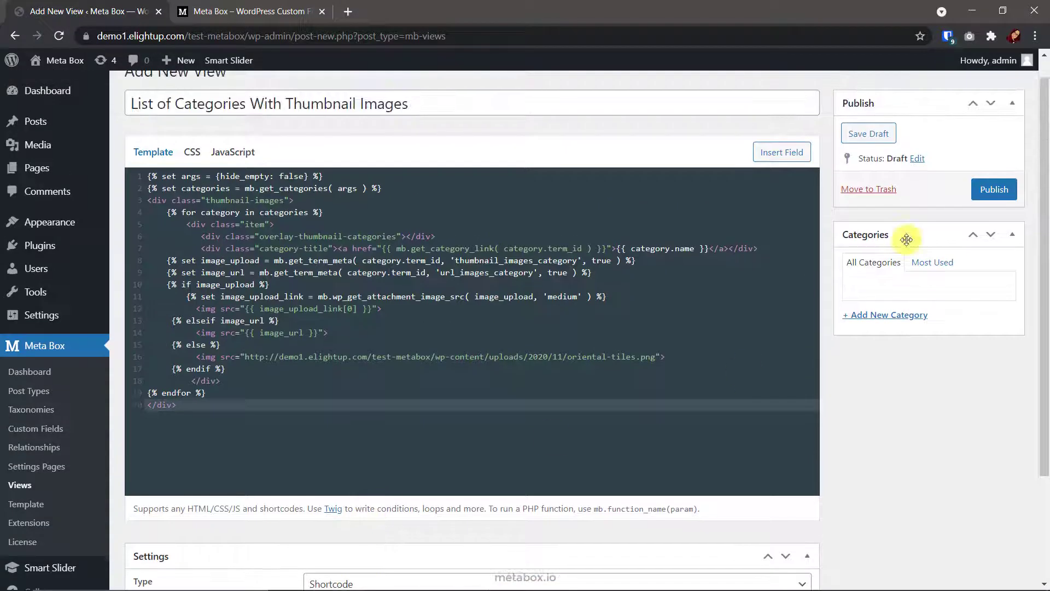
{"action": "left_click", "coordinate": [994, 190]}
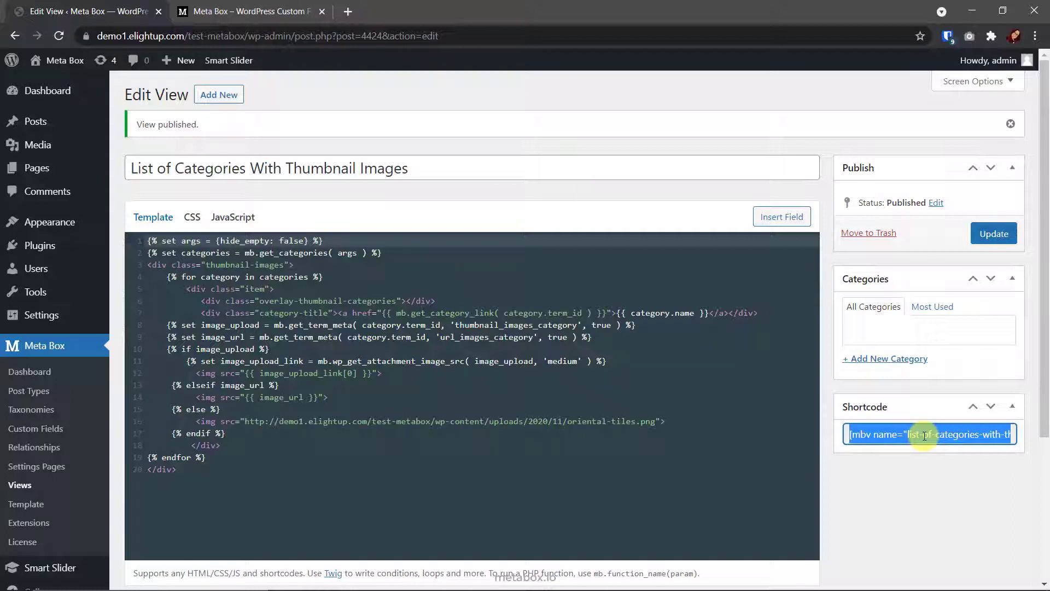
{"action": "mouse_move", "coordinate": [498, 110]}
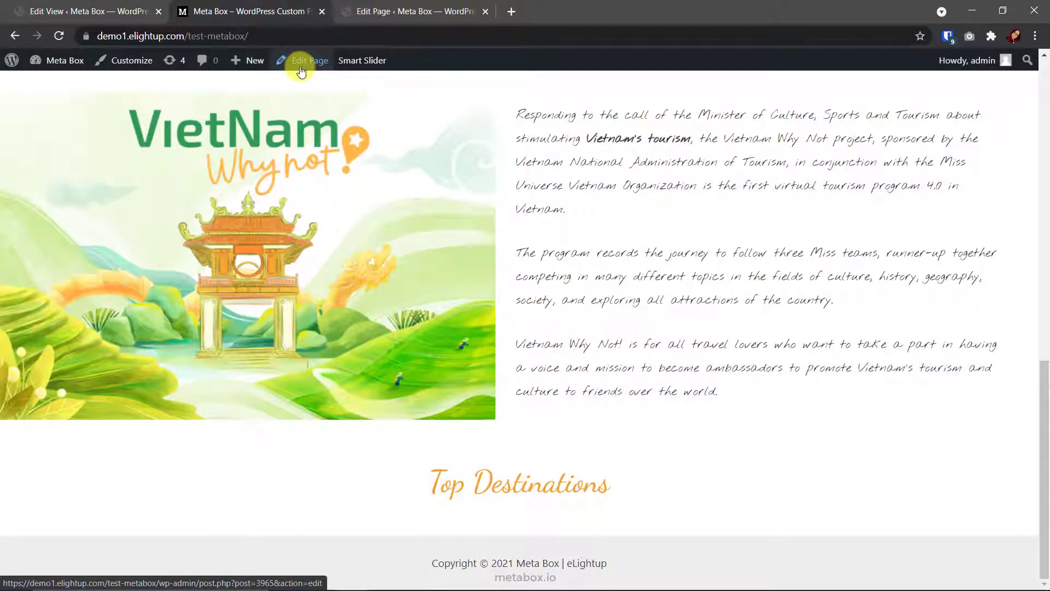
Step: Review the live homepage where Top Destinations now lists each category with its thumbnail image
{"action": "left_click", "coordinate": [309, 60]}
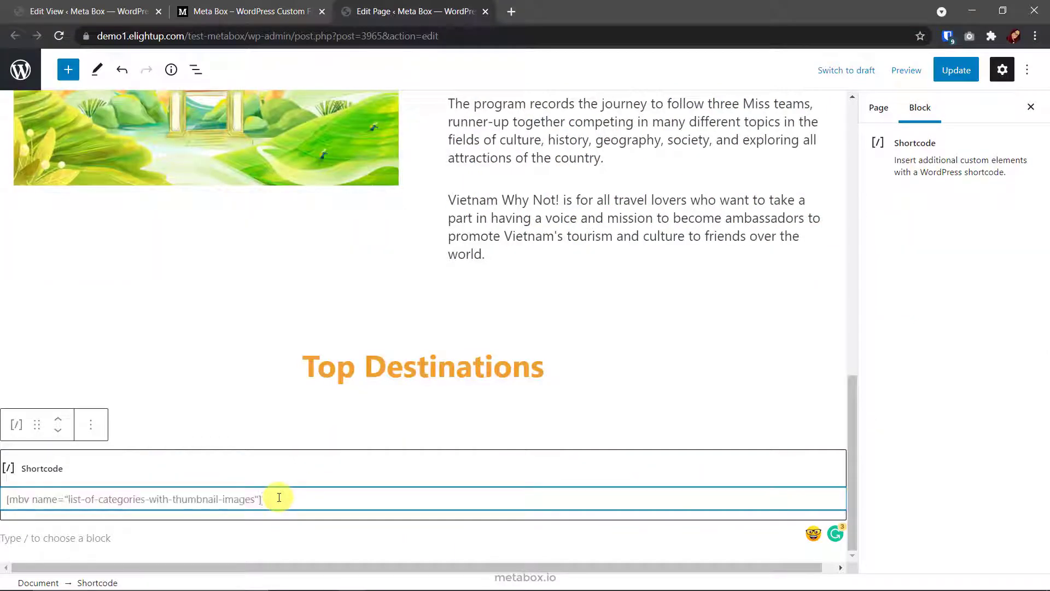
{"action": "left_click", "coordinate": [248, 11]}
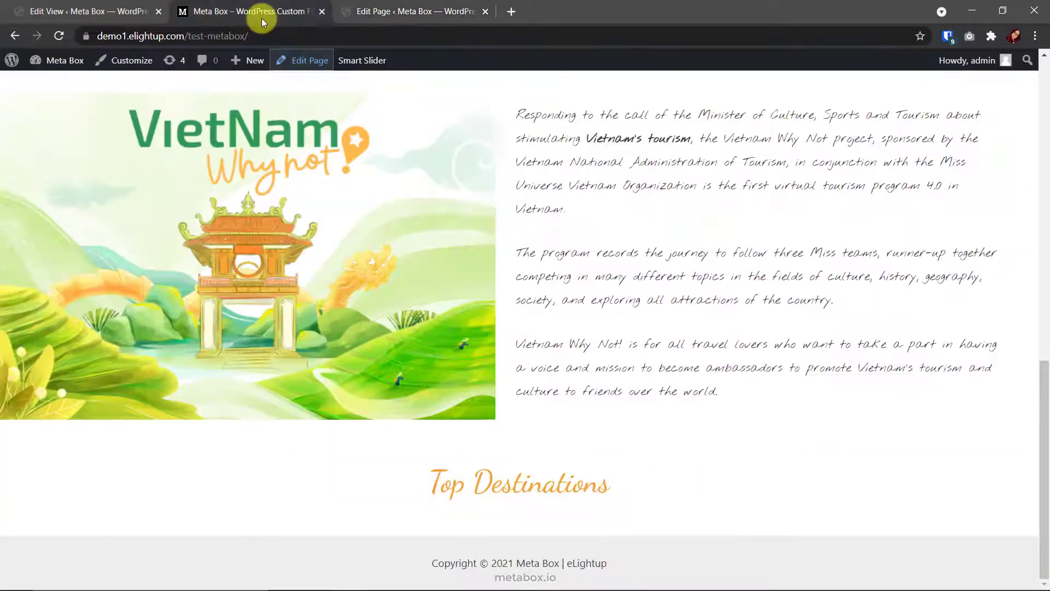
{"action": "scroll", "scroll_direction": "down", "scroll_amount": 3}
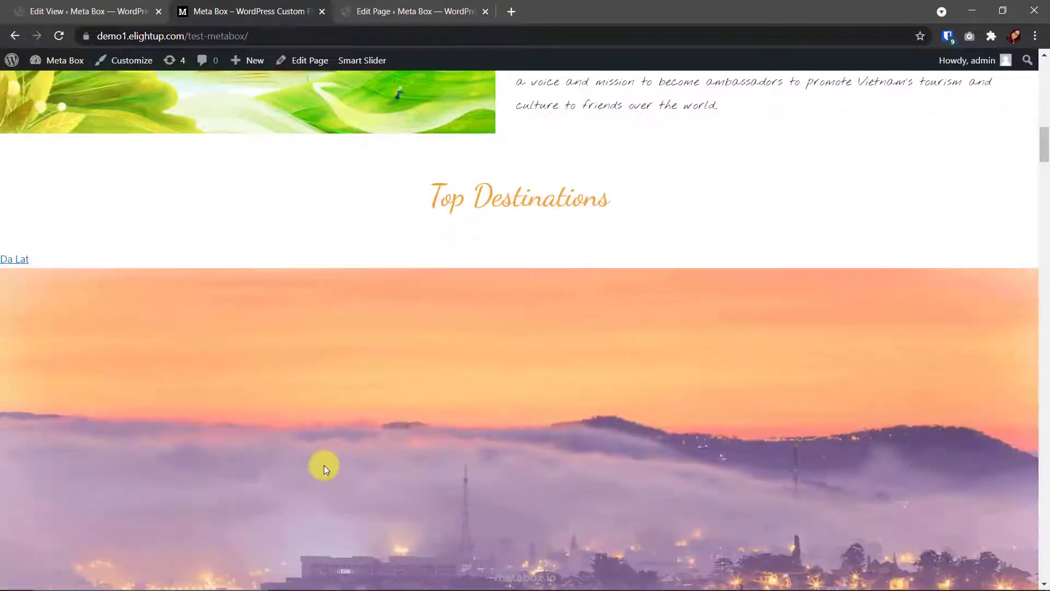
{"action": "scroll", "scroll_direction": "down", "scroll_amount": 3}
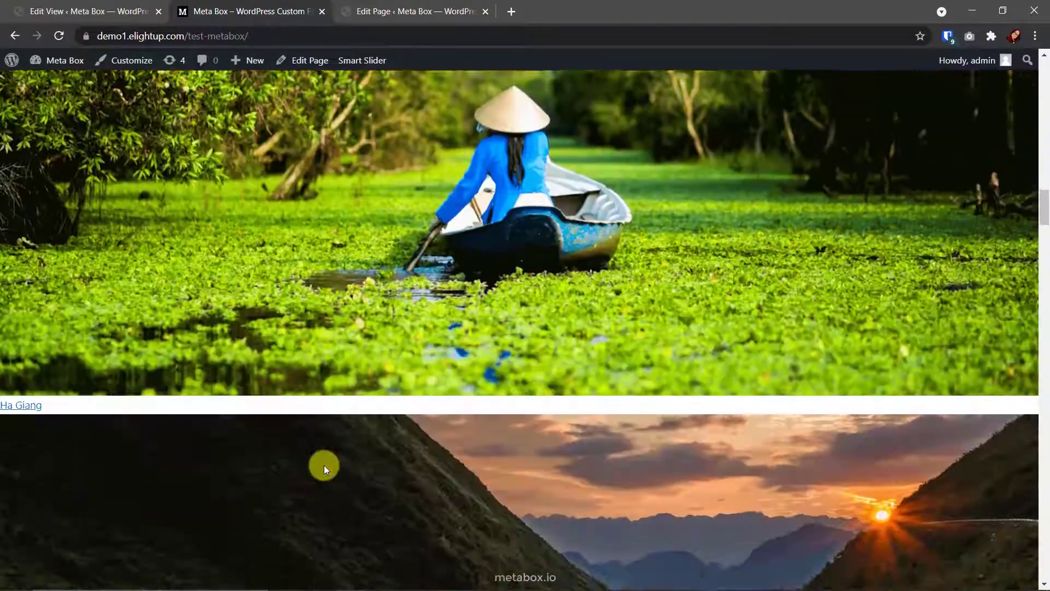
{"action": "scroll", "scroll_direction": "down", "scroll_amount": 3}
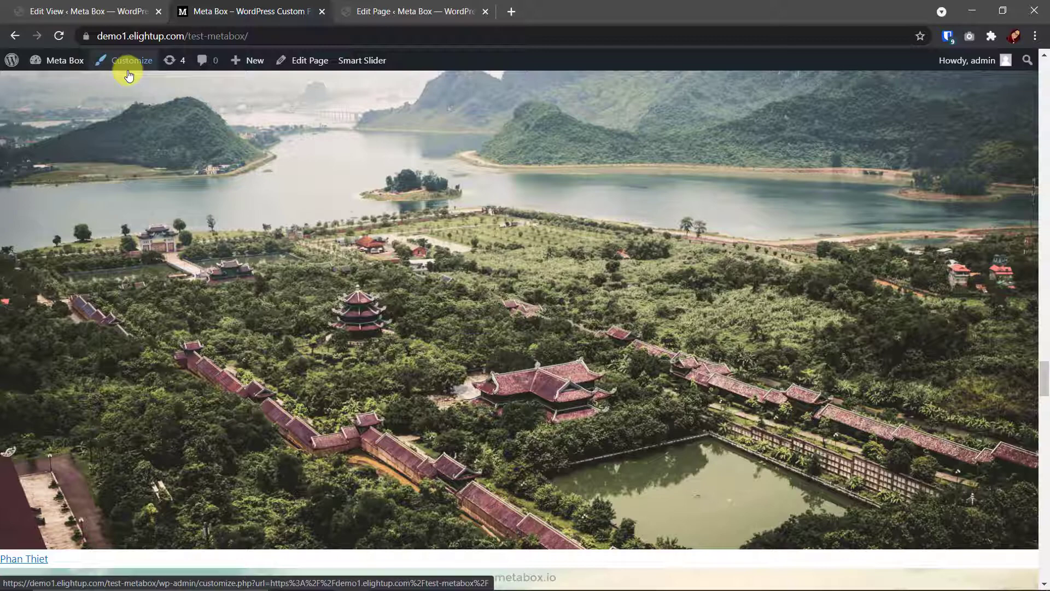
Step: Add CSS to the view, publish it, and check the titled image-card grid on the homepage
{"action": "left_click", "coordinate": [87, 11]}
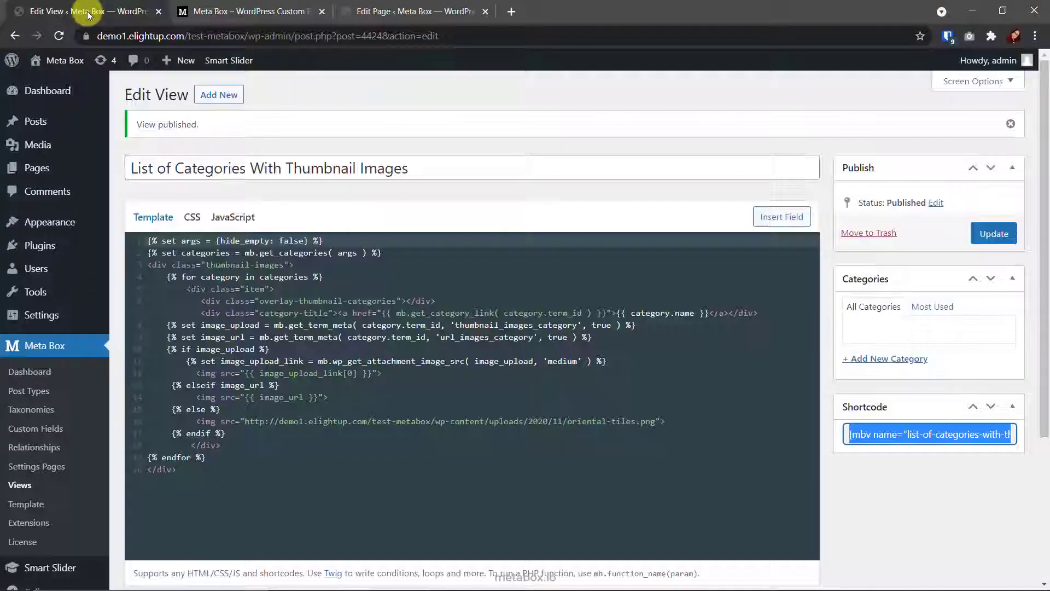
{"action": "left_click", "coordinate": [192, 217]}
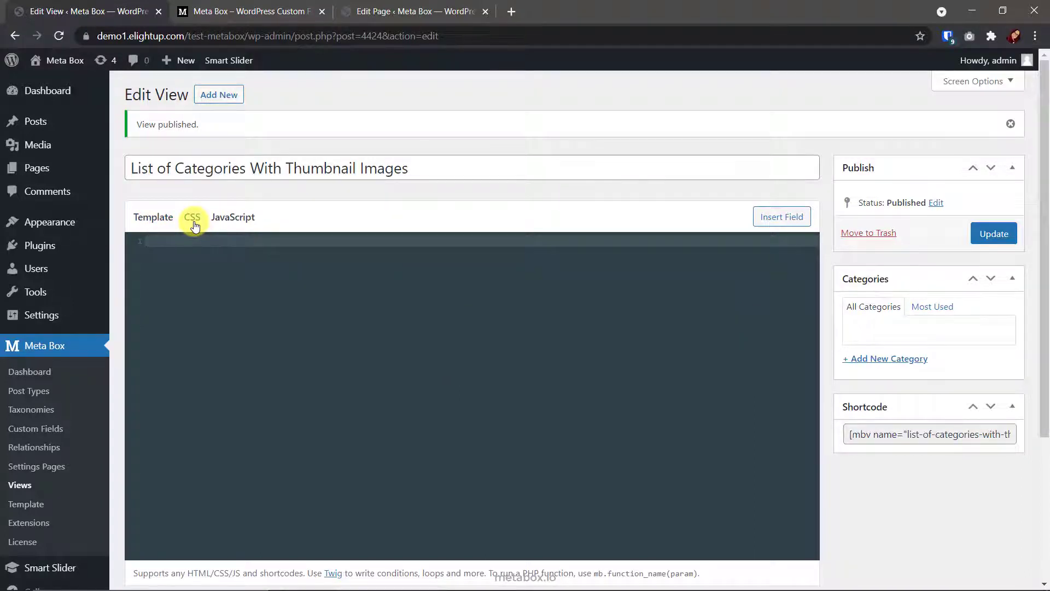
{"action": "left_click", "coordinate": [191, 217]}
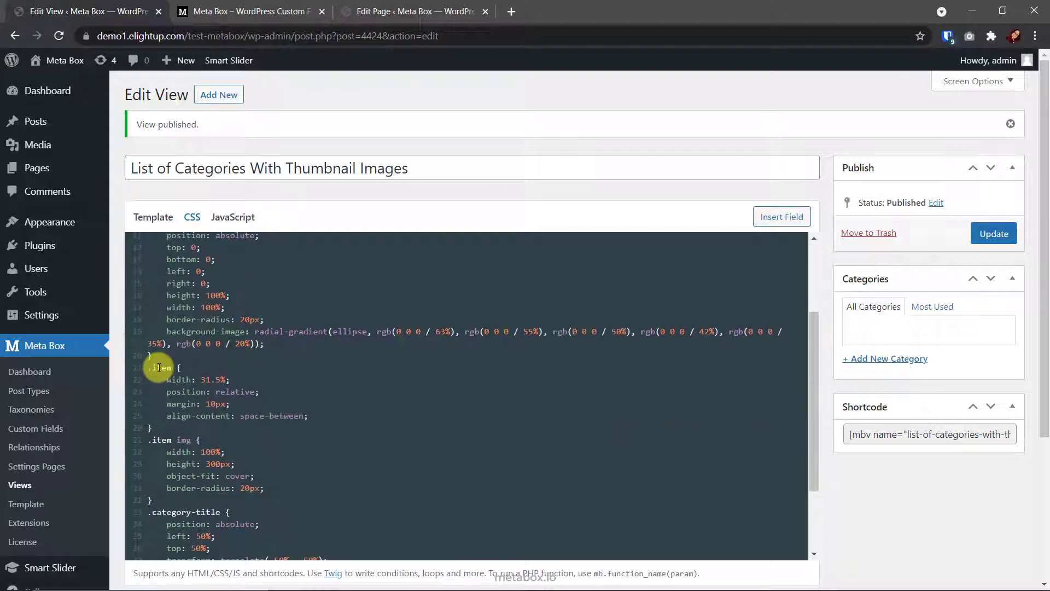
{"action": "left_click", "coordinate": [153, 216]}
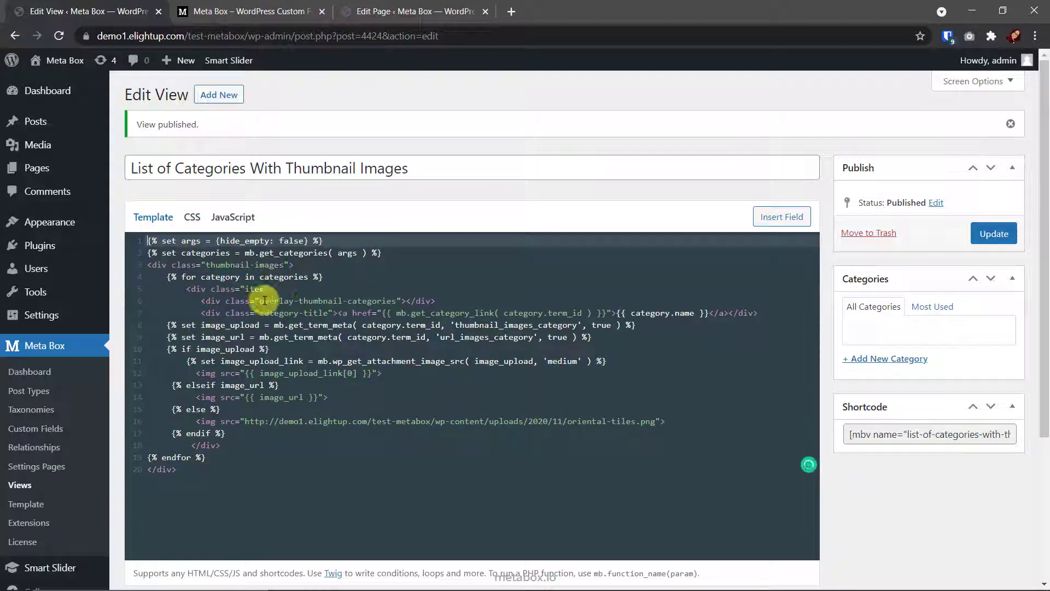
{"action": "left_click", "coordinate": [191, 217]}
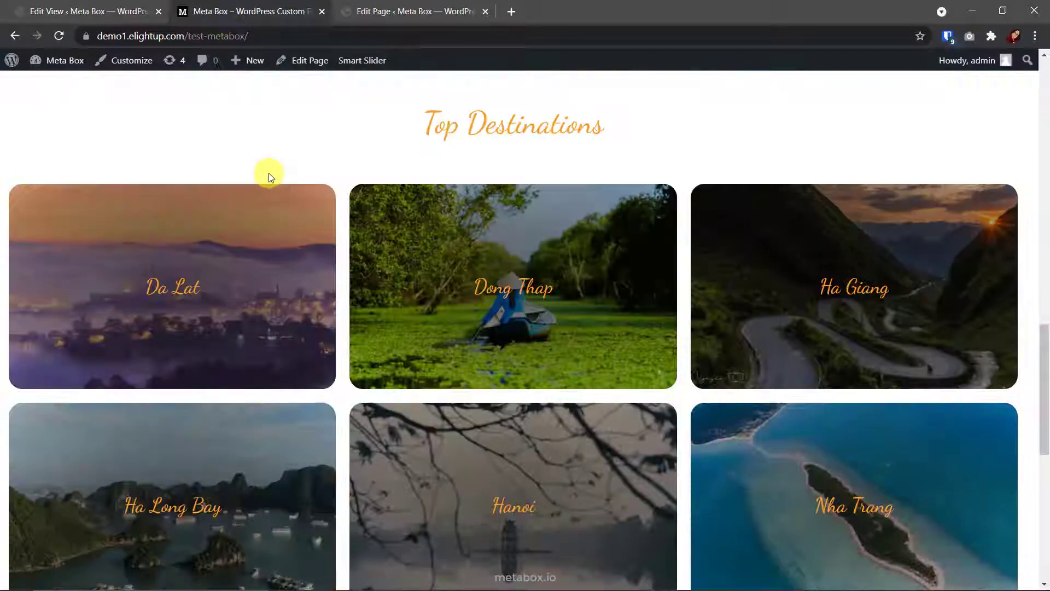
{"action": "scroll", "scroll_direction": "down", "scroll_amount": 3}
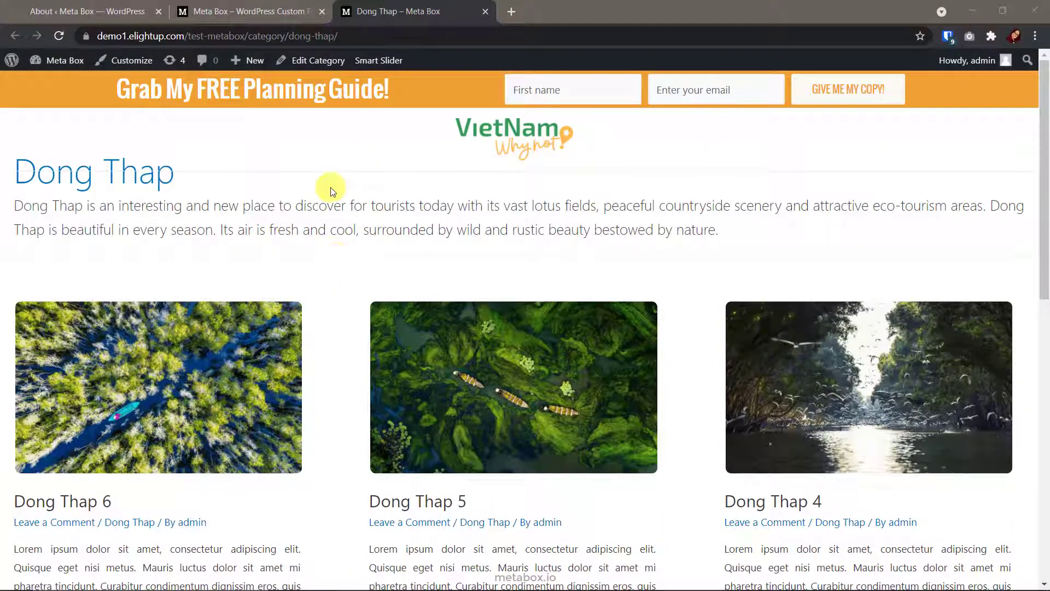
{"action": "mouse_move", "coordinate": [337, 186]}
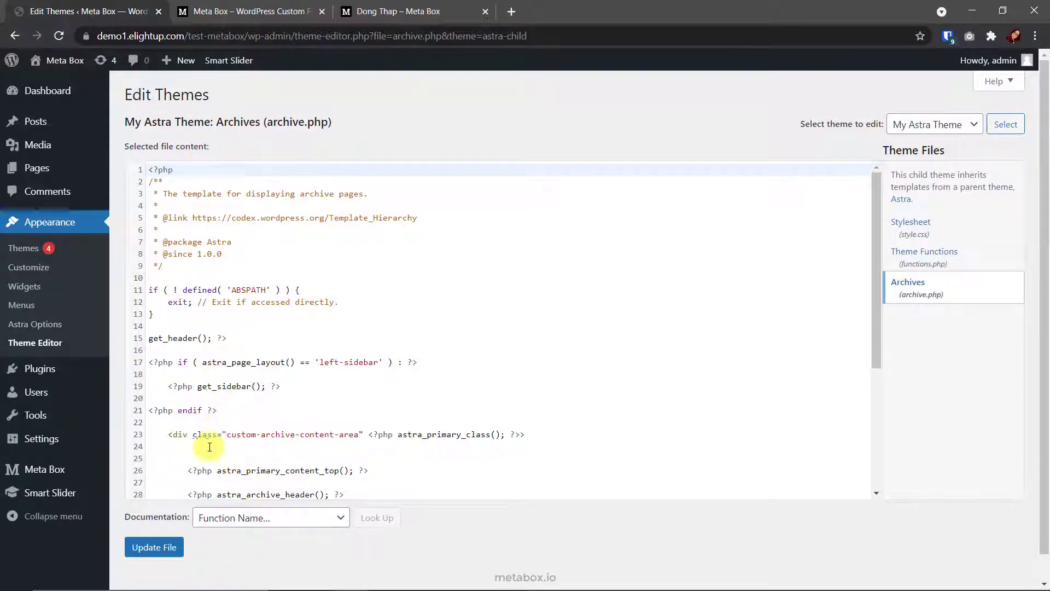
Step: Insert at line 24 of archive.php the PHP fetching the category thumbnail and the overlay markup
{"action": "left_click", "coordinate": [198, 446]}
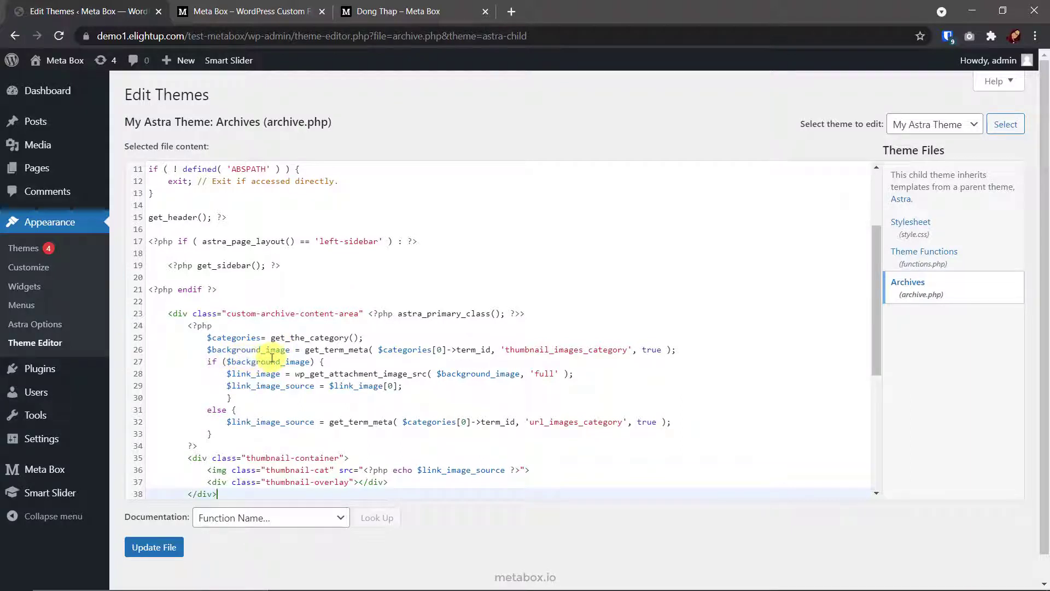
{"action": "mouse_move", "coordinate": [521, 357]}
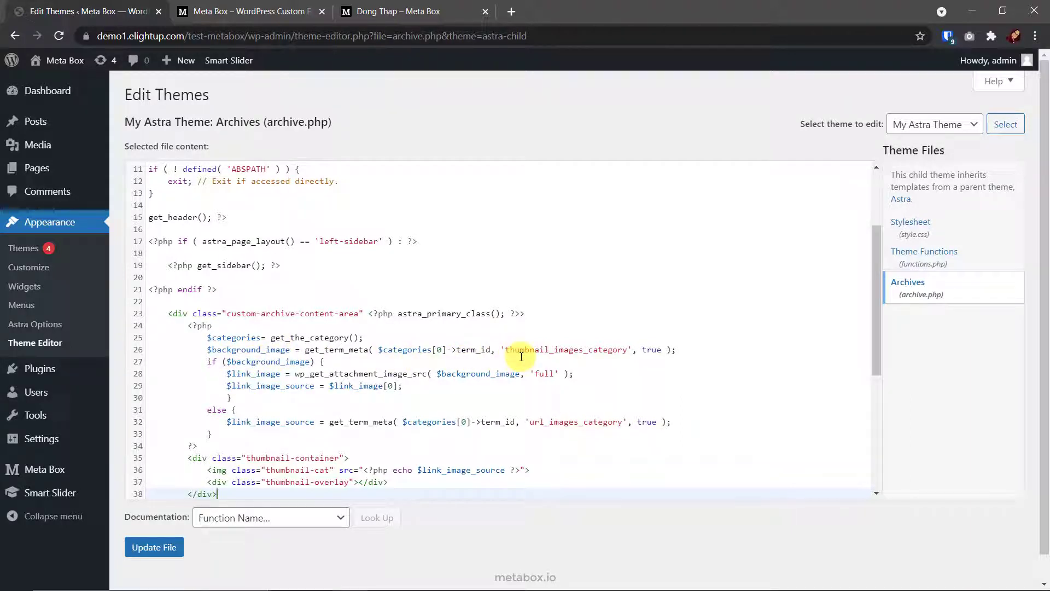
{"action": "mouse_move", "coordinate": [426, 360]}
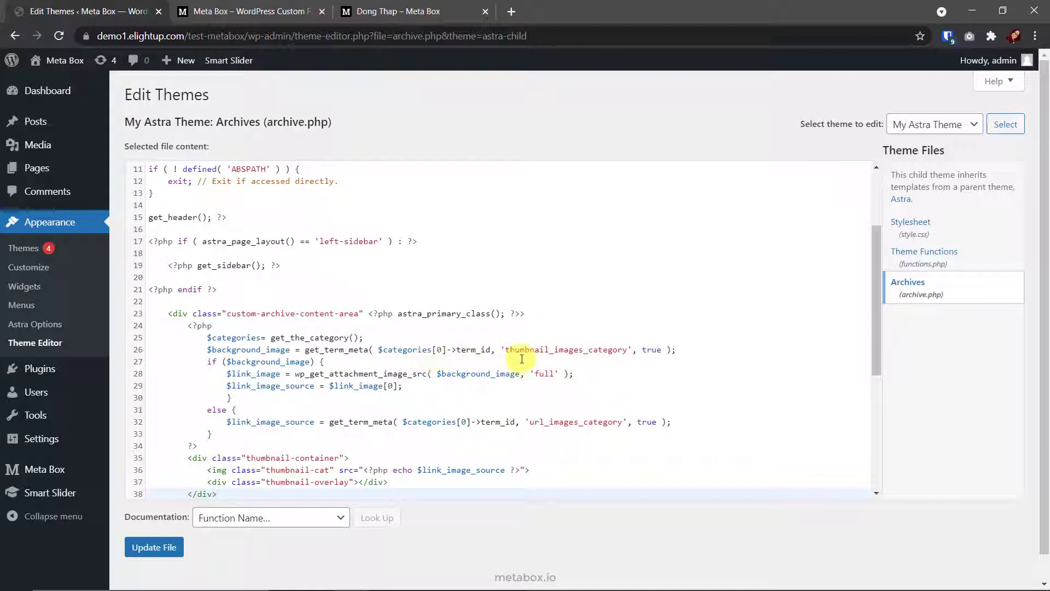
{"action": "left_click", "coordinate": [214, 493]}
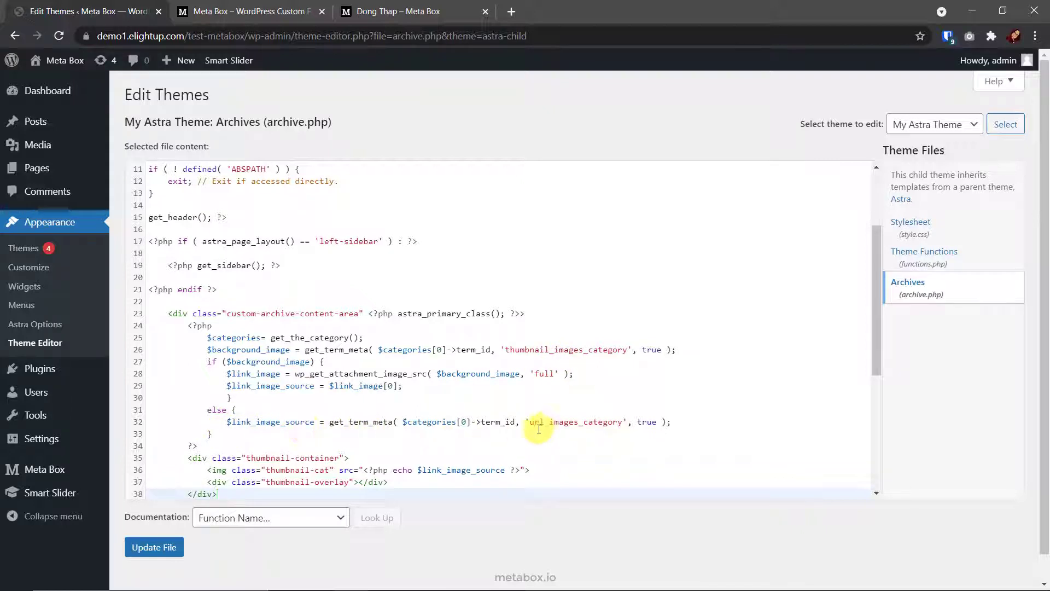
{"action": "mouse_move", "coordinate": [429, 429]}
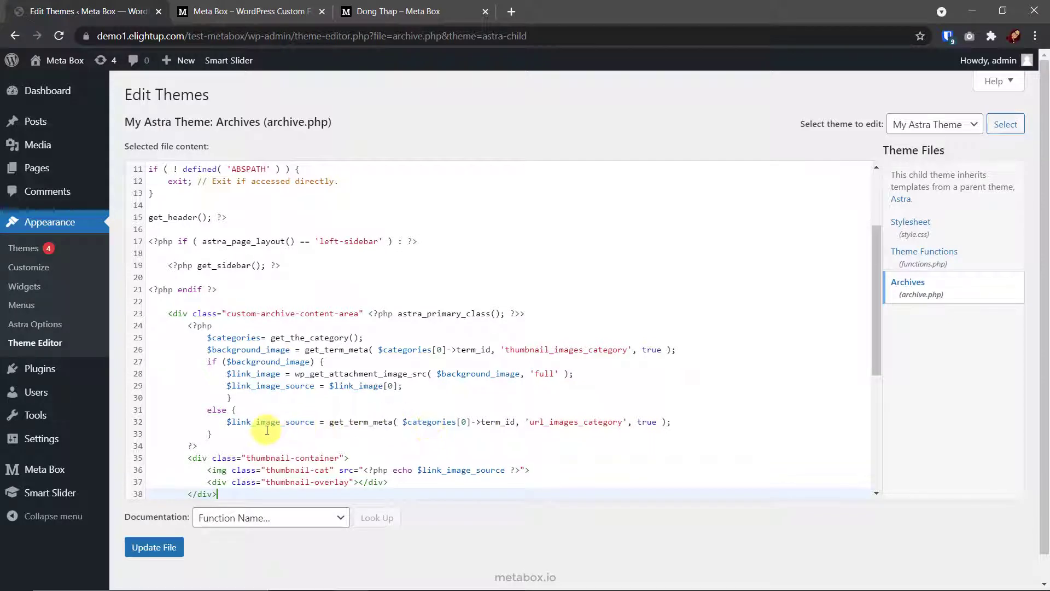
{"action": "mouse_move", "coordinate": [265, 395]}
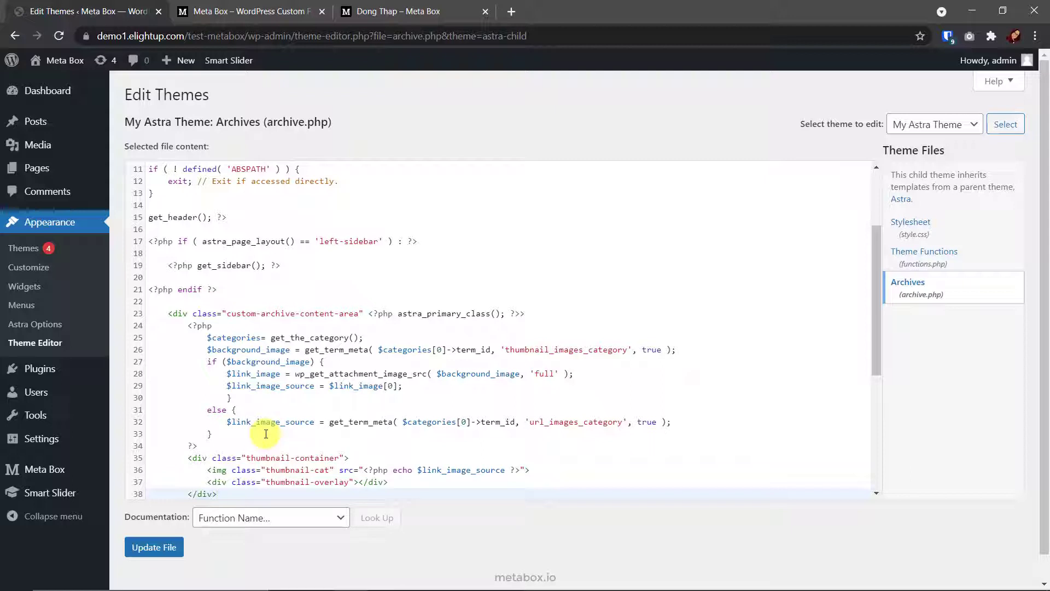
{"action": "mouse_move", "coordinate": [465, 478]}
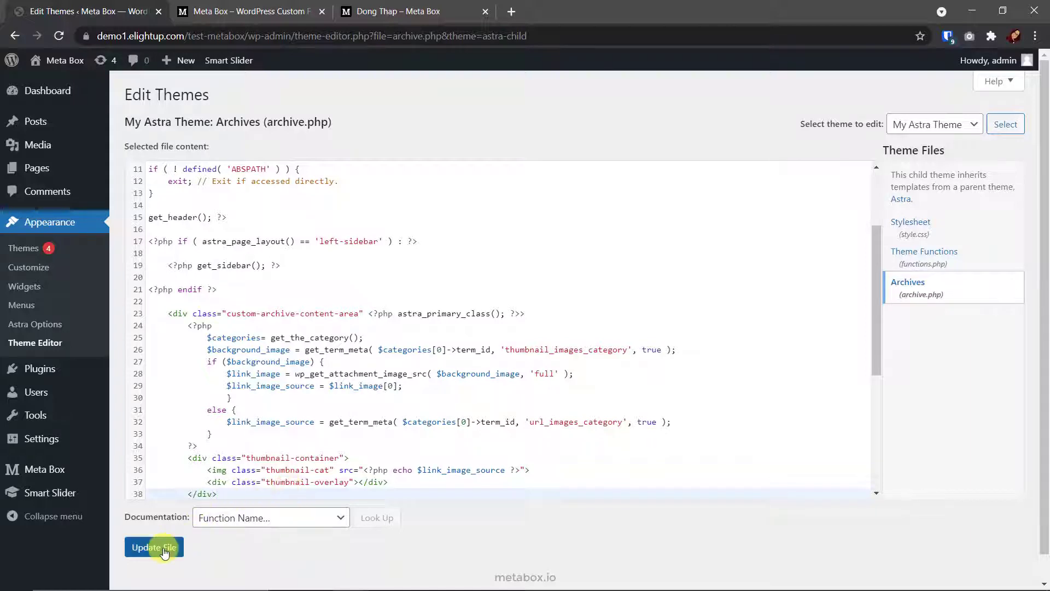
Step: Update archive.php and preview Dong Thap's archive, now topped by a full-width thumbnail banner
{"action": "left_click", "coordinate": [153, 547]}
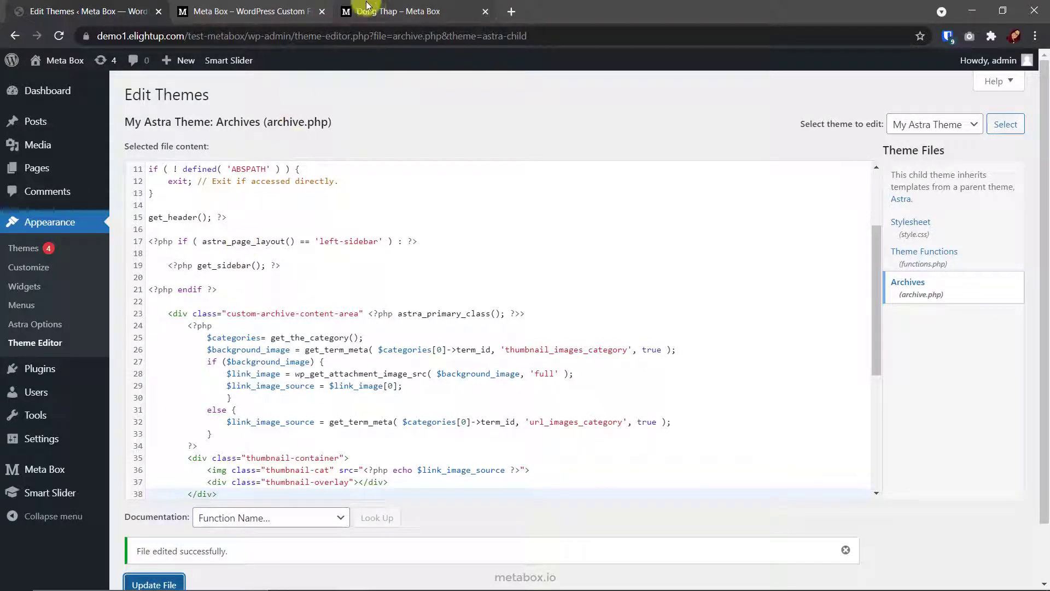
{"action": "left_click", "coordinate": [402, 10]}
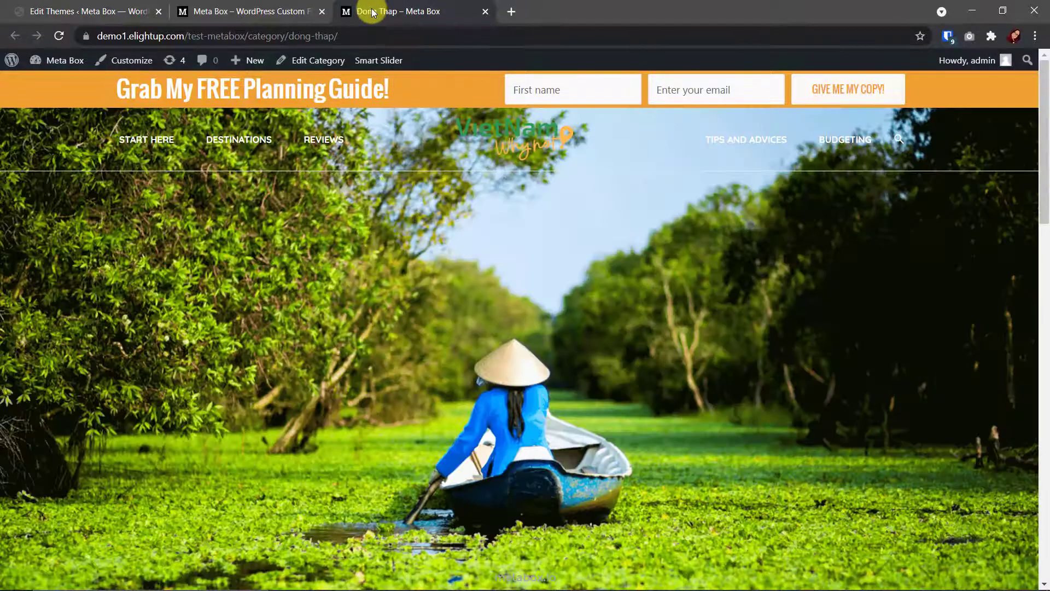
{"action": "scroll", "scroll_direction": "down", "scroll_amount": 3}
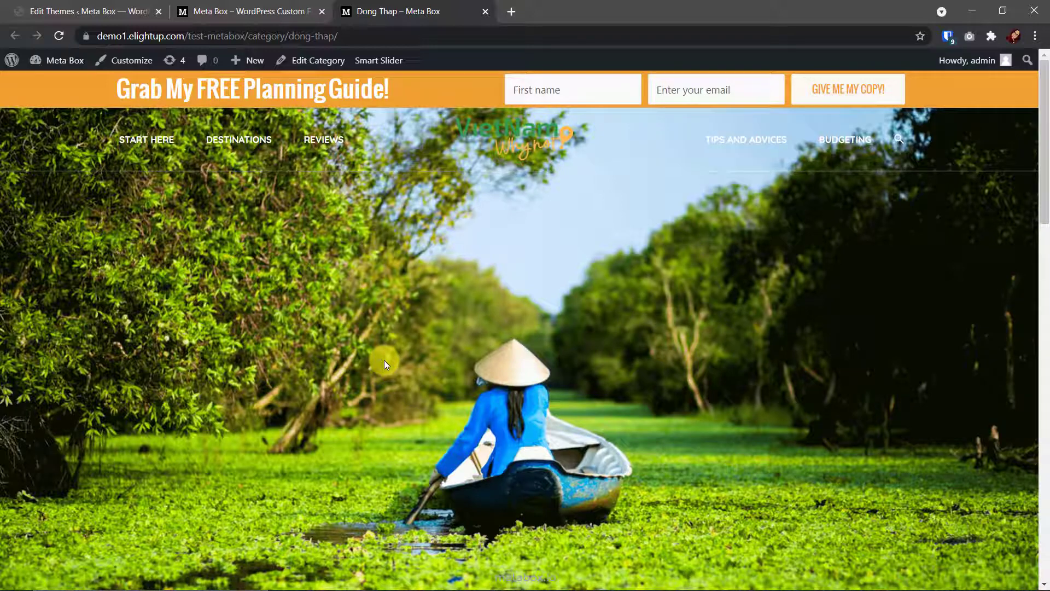
{"action": "left_click", "coordinate": [79, 11]}
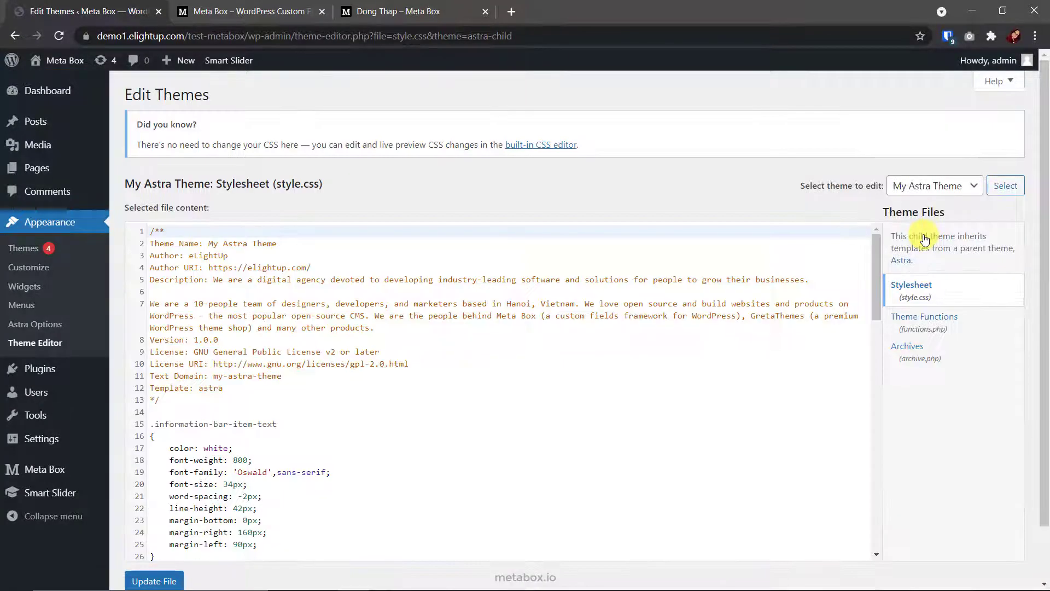
Step: Append thumbnail-container, overlay and archive-title rules to the child theme's style.css and save
{"action": "scroll", "scroll_direction": "down", "scroll_amount": 3}
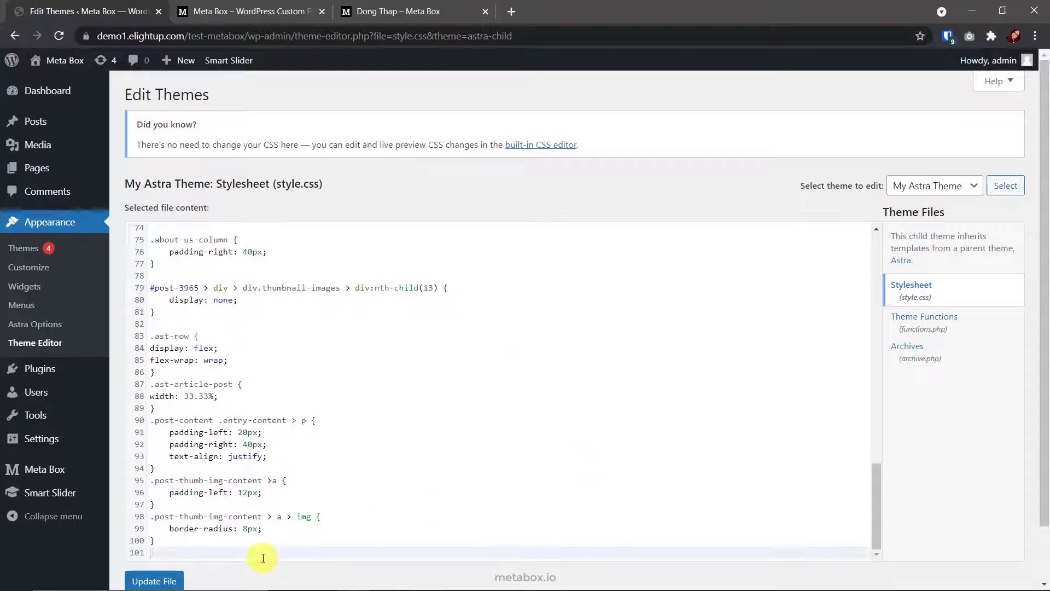
{"action": "scroll", "scroll_direction": "down", "scroll_amount": 3}
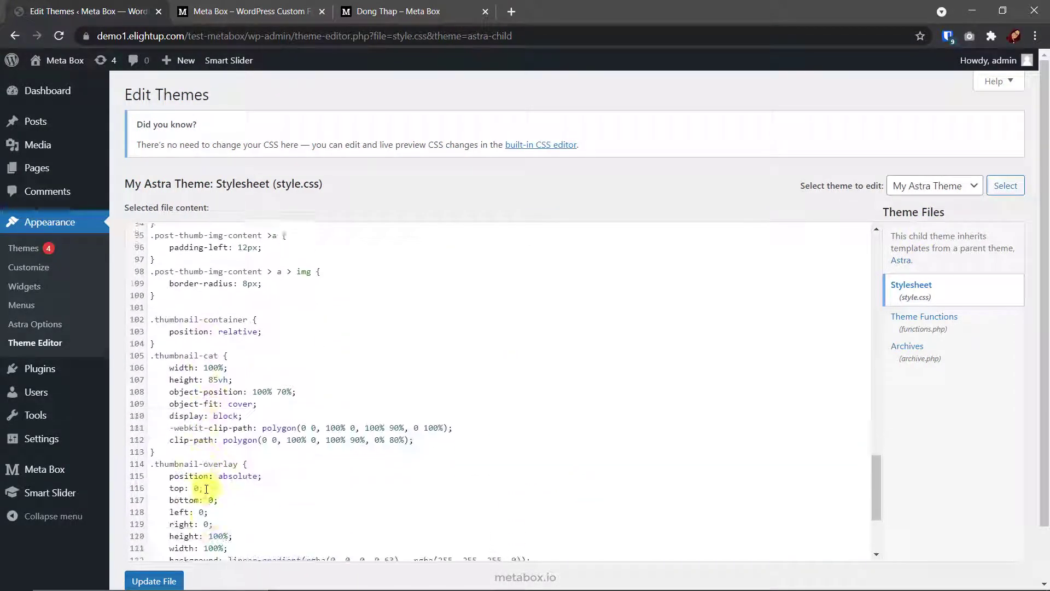
{"action": "scroll", "scroll_direction": "down", "scroll_amount": 3}
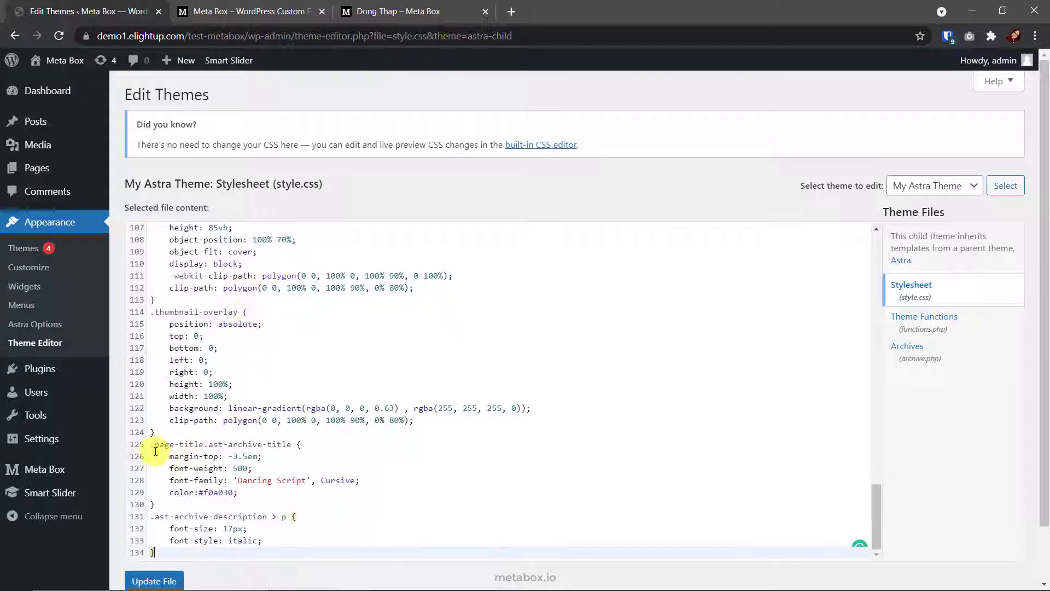
{"action": "left_click", "coordinate": [153, 581]}
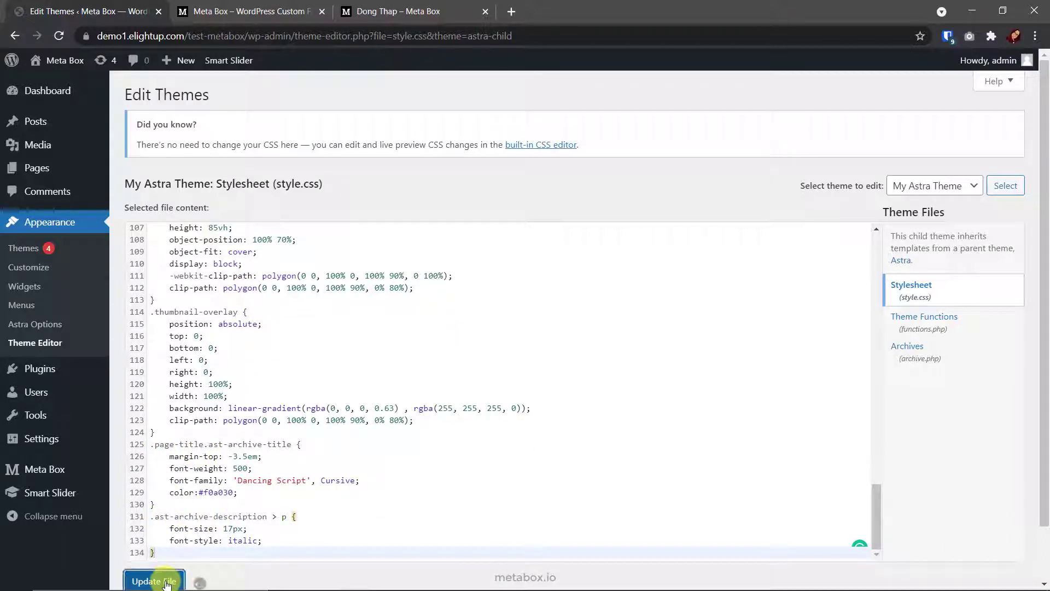
{"action": "left_click", "coordinate": [398, 11]}
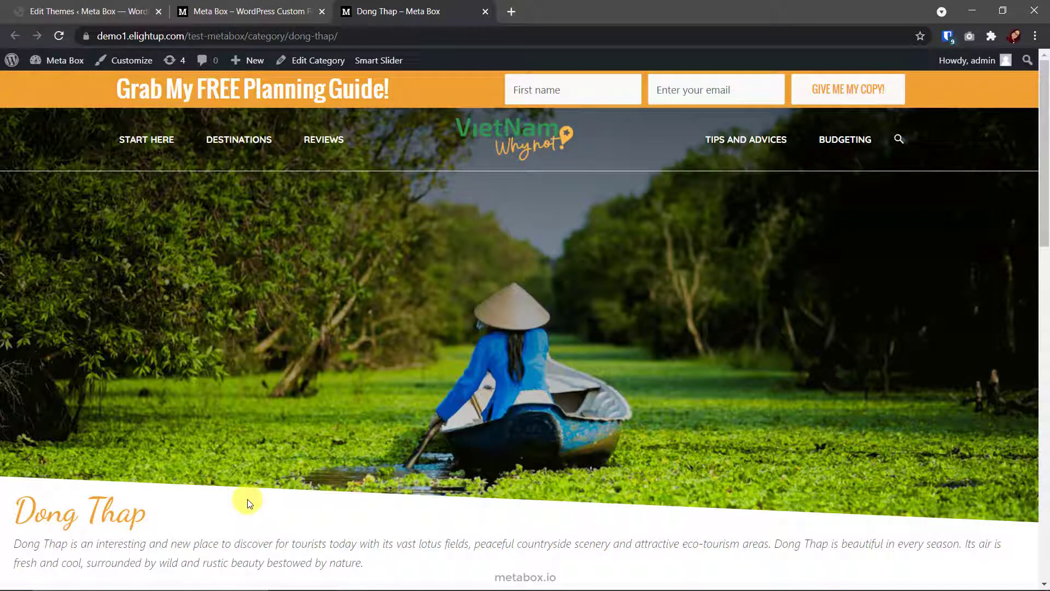
Step: View the Ninh Binh, Phu Quoc and Sapa archives, each showing the slanted banner and script title
{"action": "right_click", "coordinate": [846, 435]}
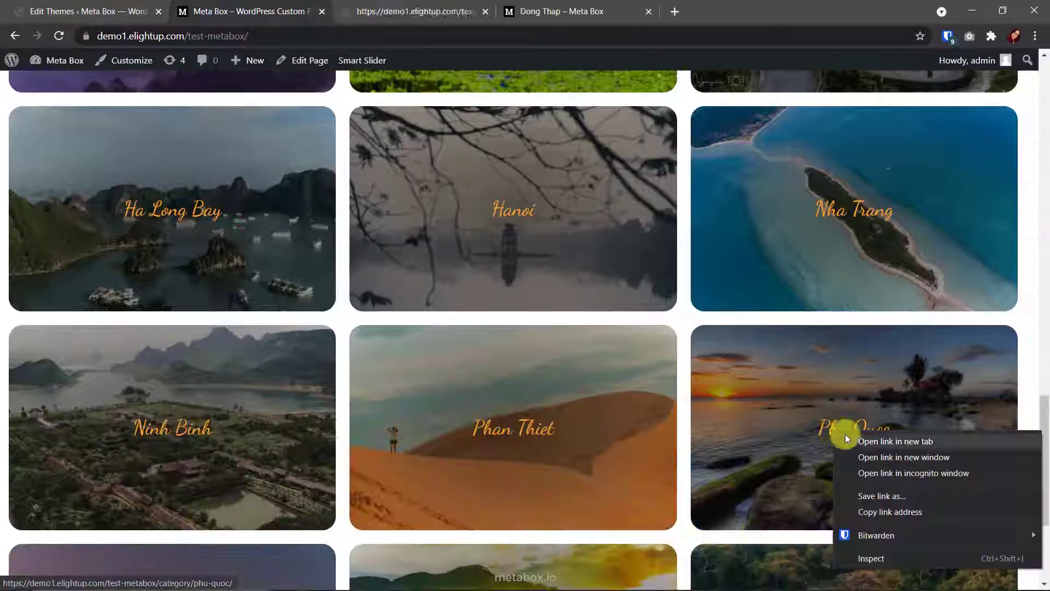
{"action": "left_click", "coordinate": [895, 440]}
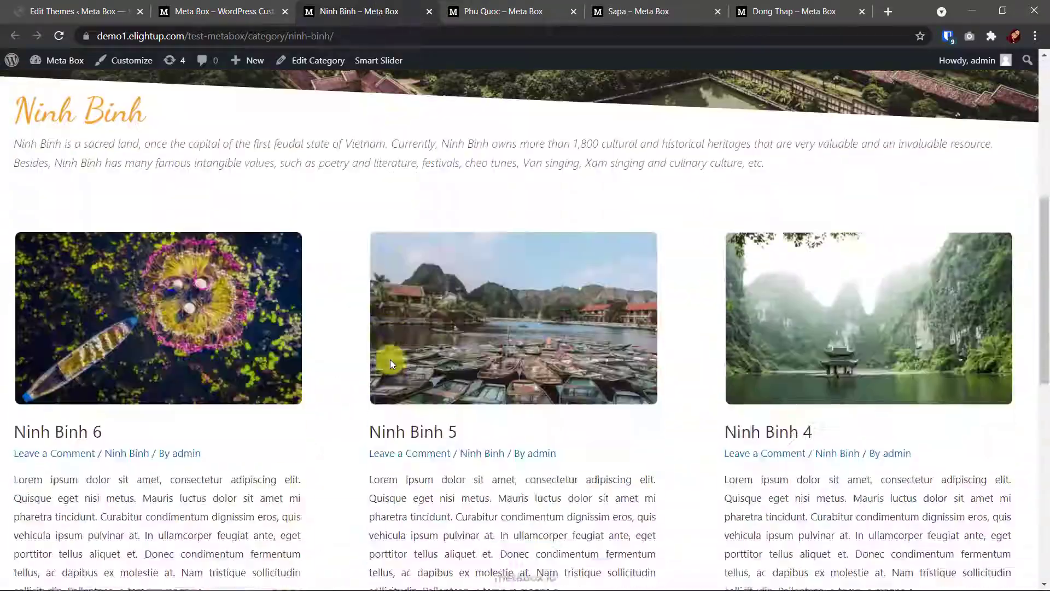
{"action": "left_click", "coordinate": [499, 11]}
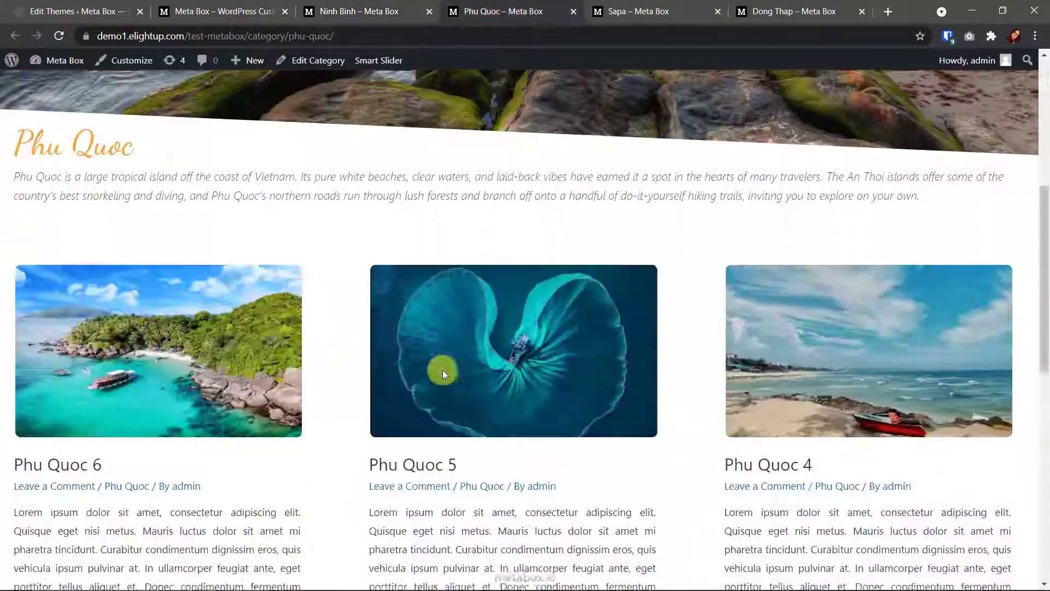
{"action": "left_click", "coordinate": [637, 11]}
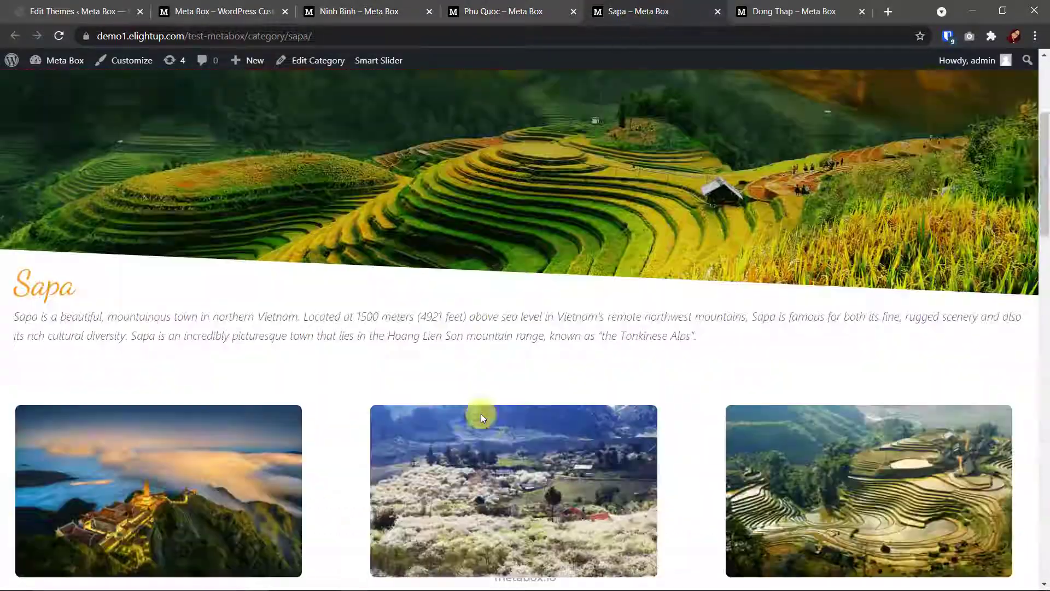
{"action": "scroll", "scroll_direction": "down", "scroll_amount": 3}
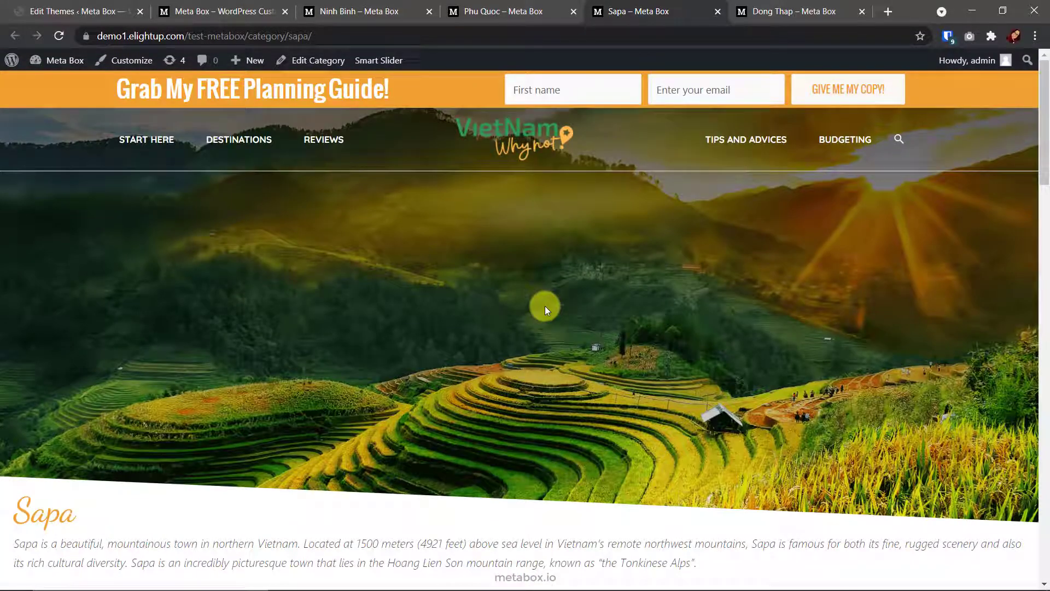
{"action": "mouse_move", "coordinate": [495, 511]}
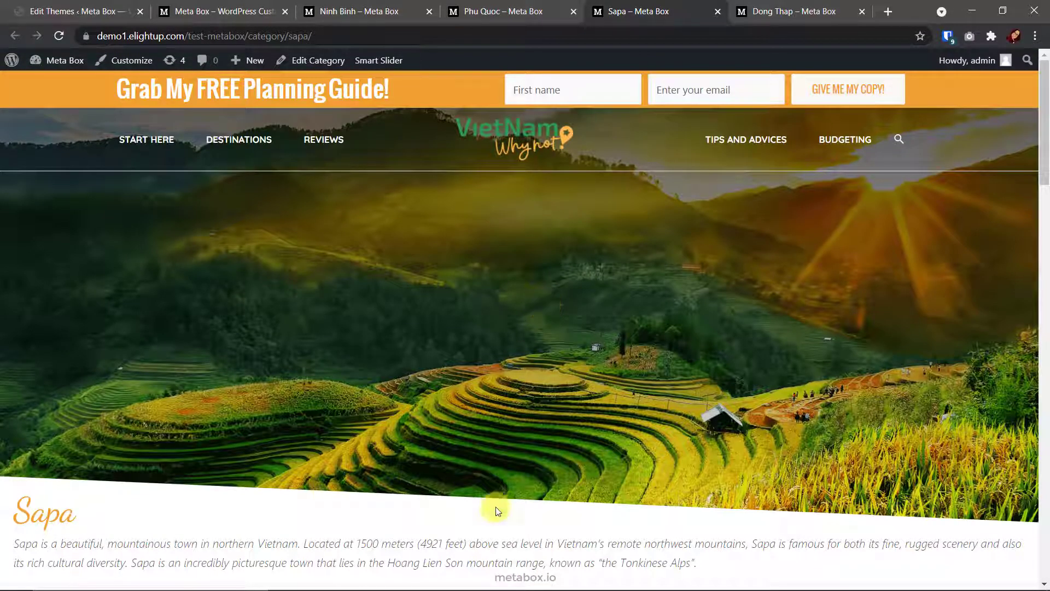